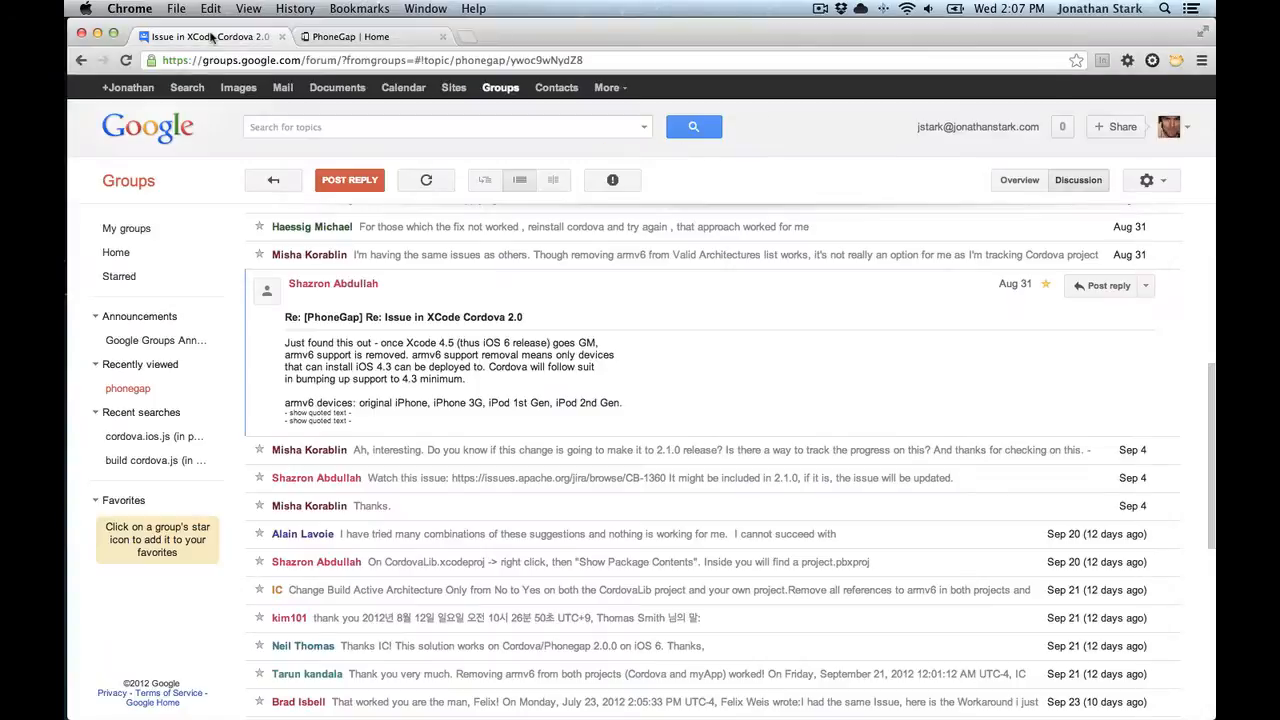
{"action": "mouse_move", "coordinate": [810, 162]}
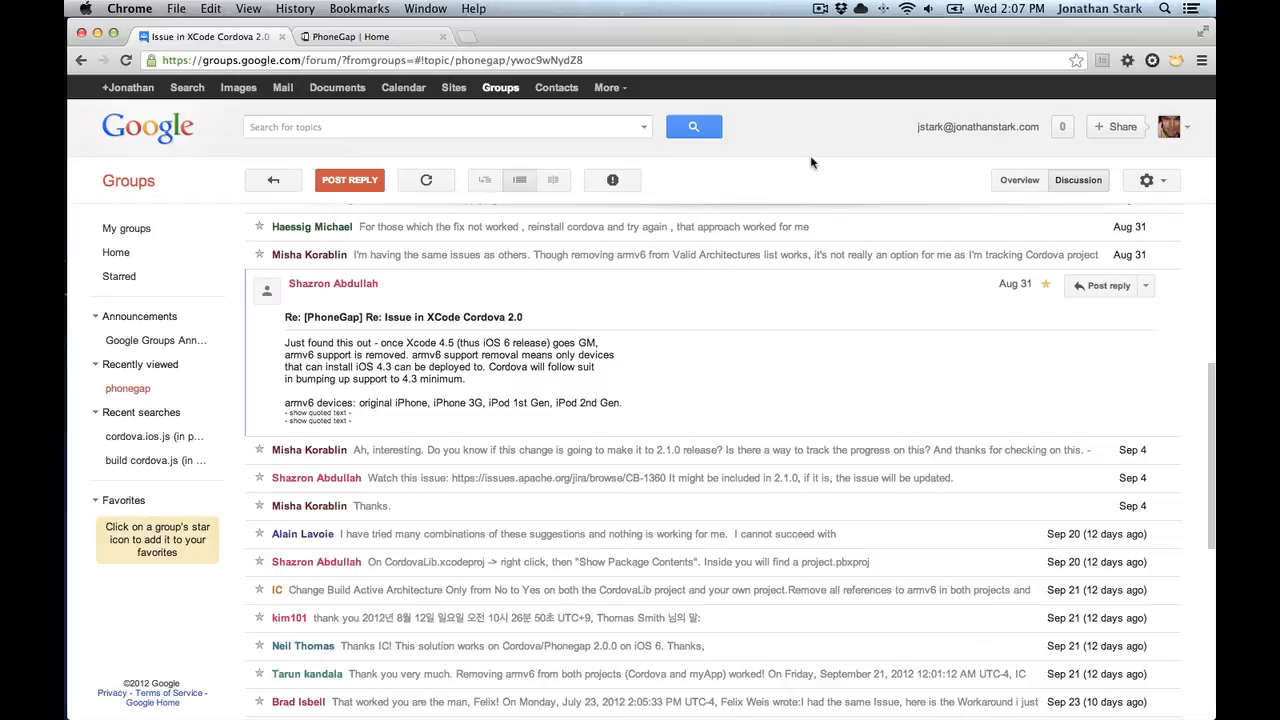
{"action": "mouse_move", "coordinate": [807, 301]}
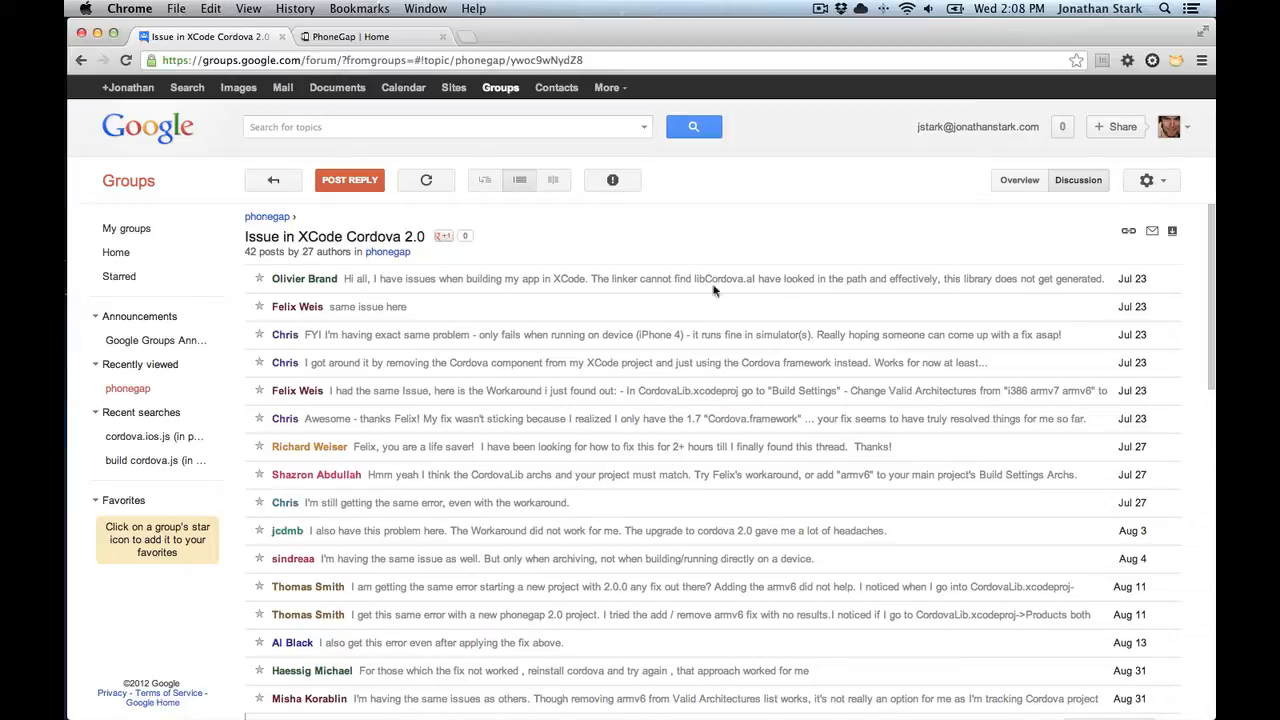
{"action": "mouse_move", "coordinate": [604, 240]}
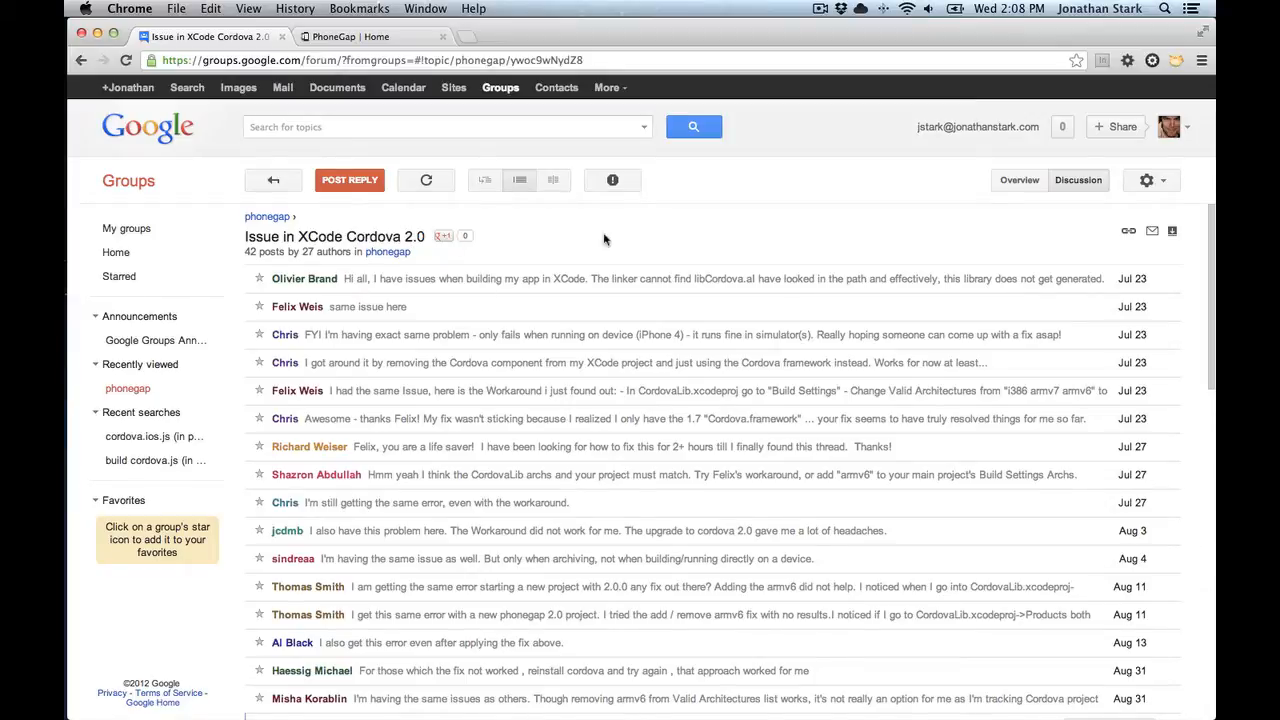
{"action": "mouse_move", "coordinate": [707, 243]}
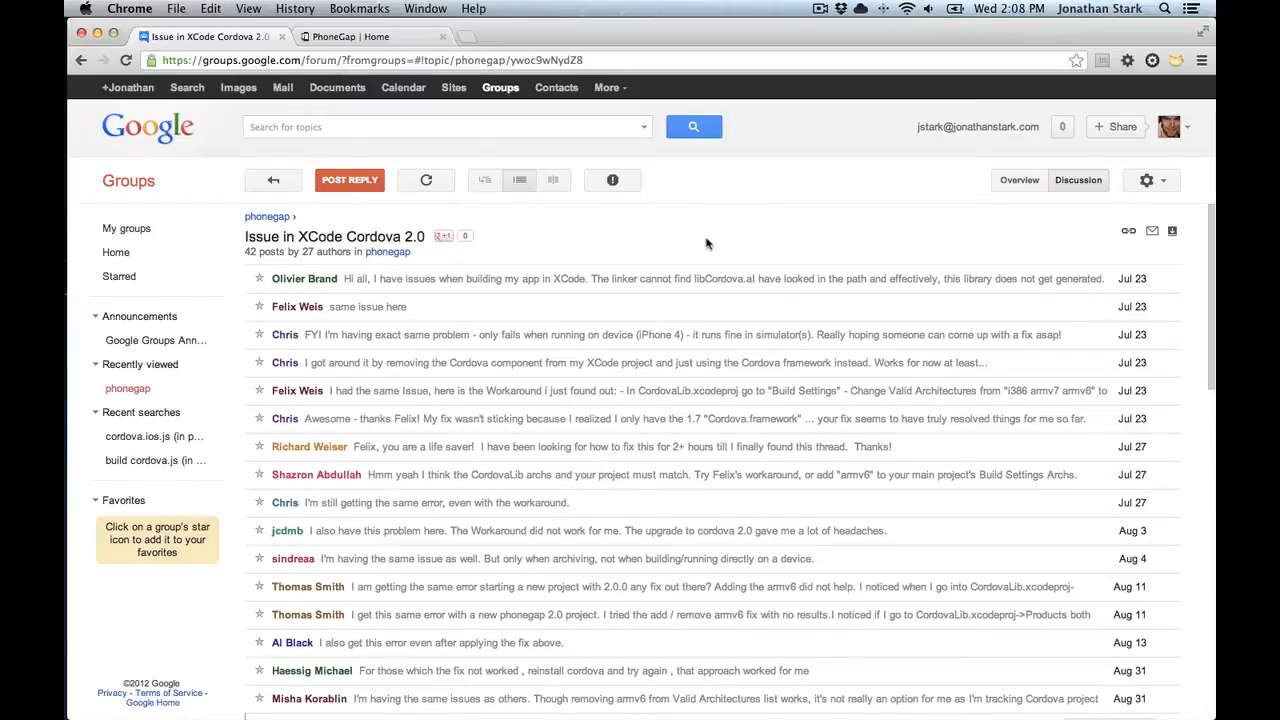
{"action": "mouse_move", "coordinate": [728, 227]}
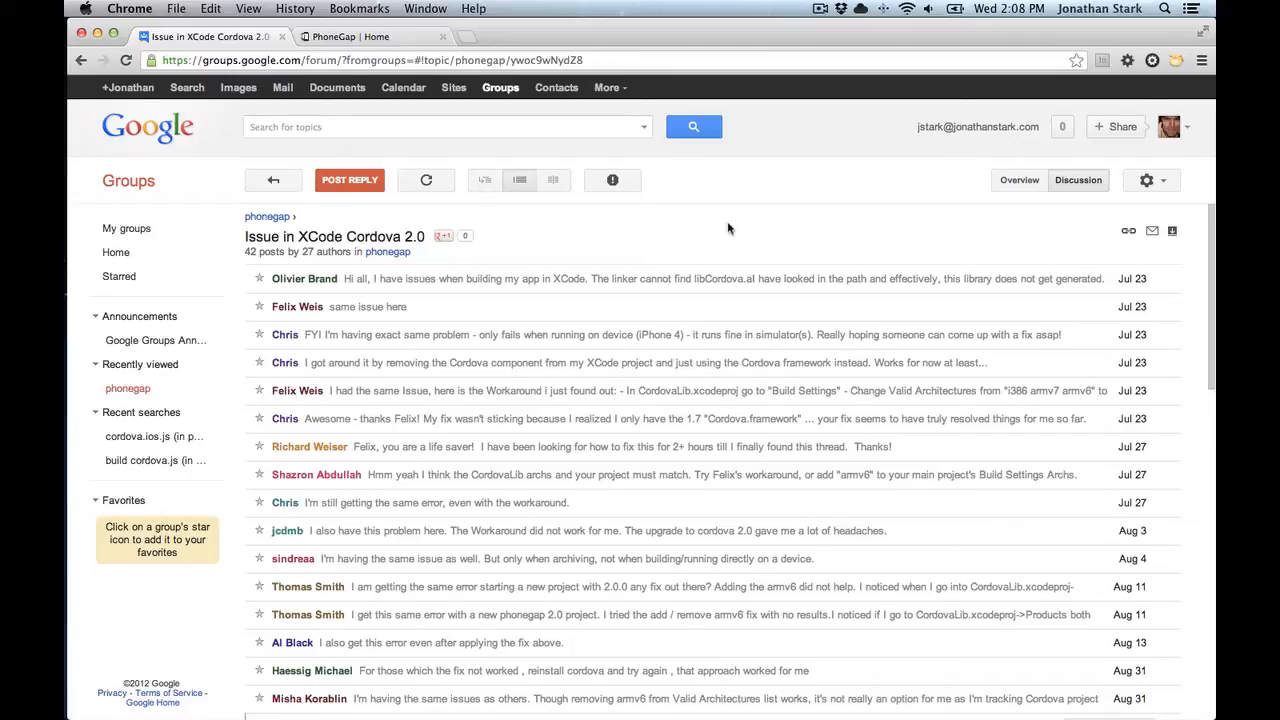
Step: Download the PhoneGap 2.1.0 zip (22.2 MB) from PhoneGap.com and open the archive
{"action": "left_click", "coordinate": [360, 37]}
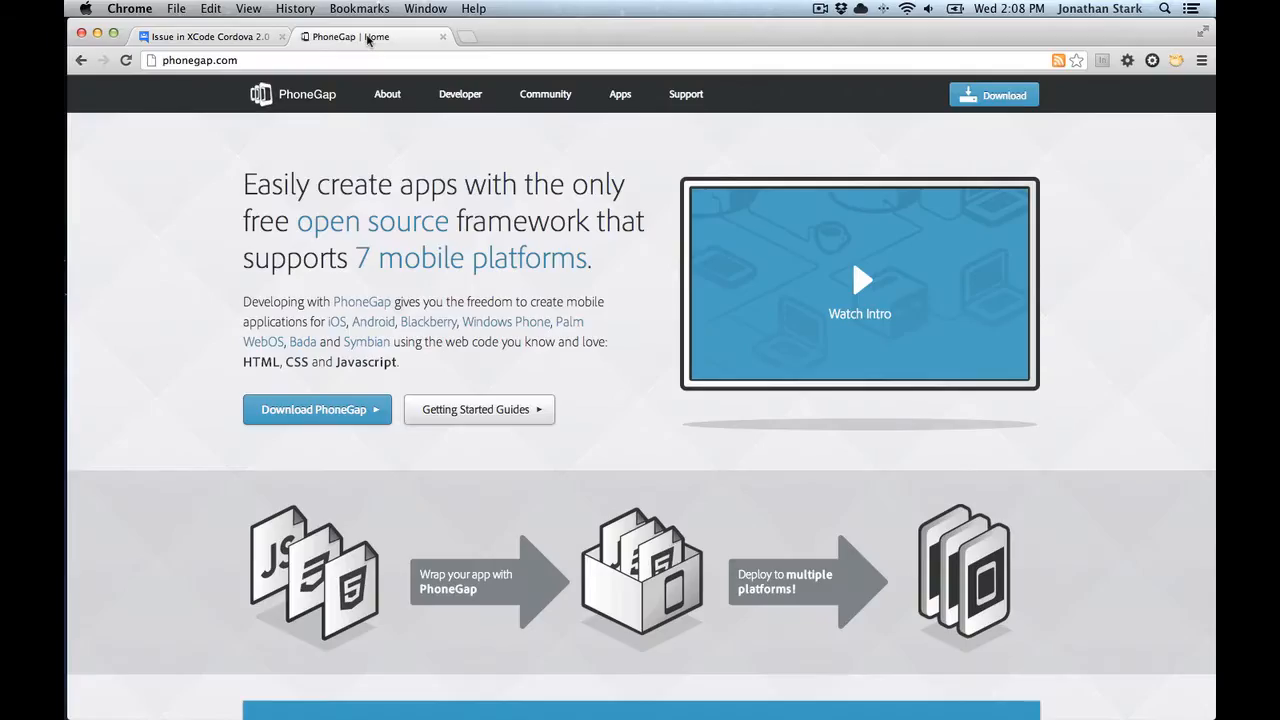
{"action": "left_click", "coordinate": [316, 409]}
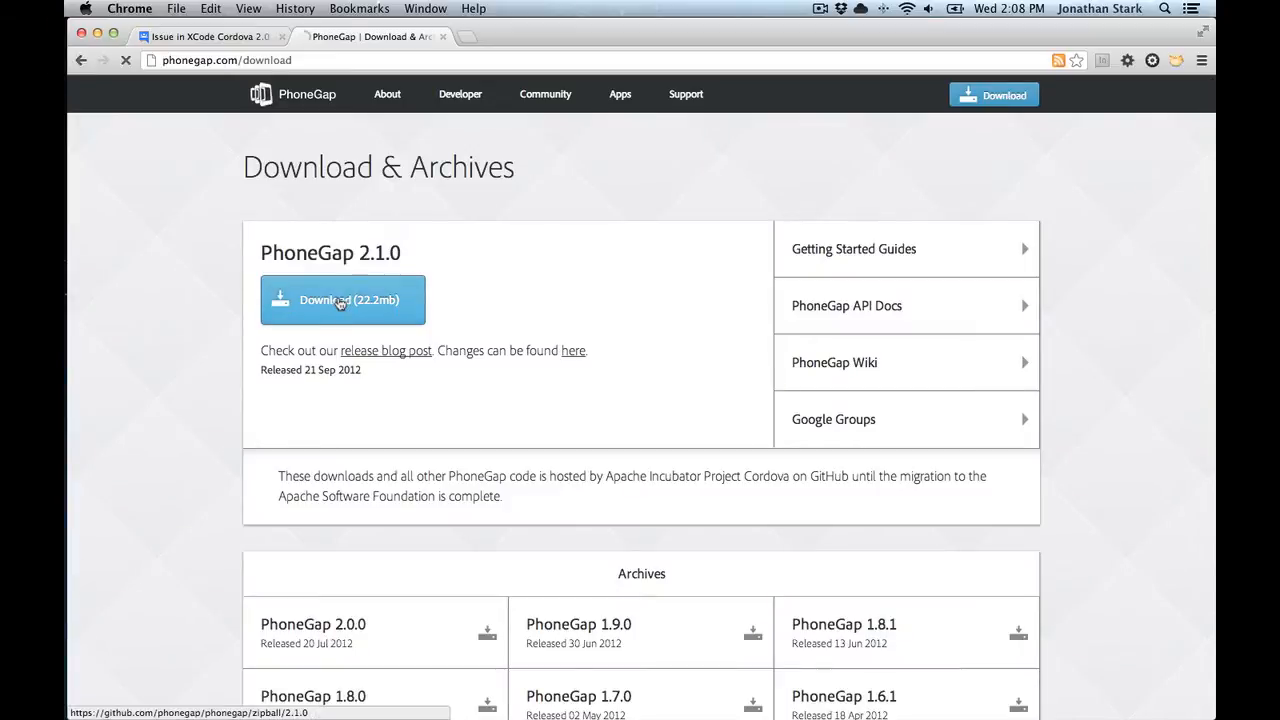
{"action": "left_click", "coordinate": [343, 300]}
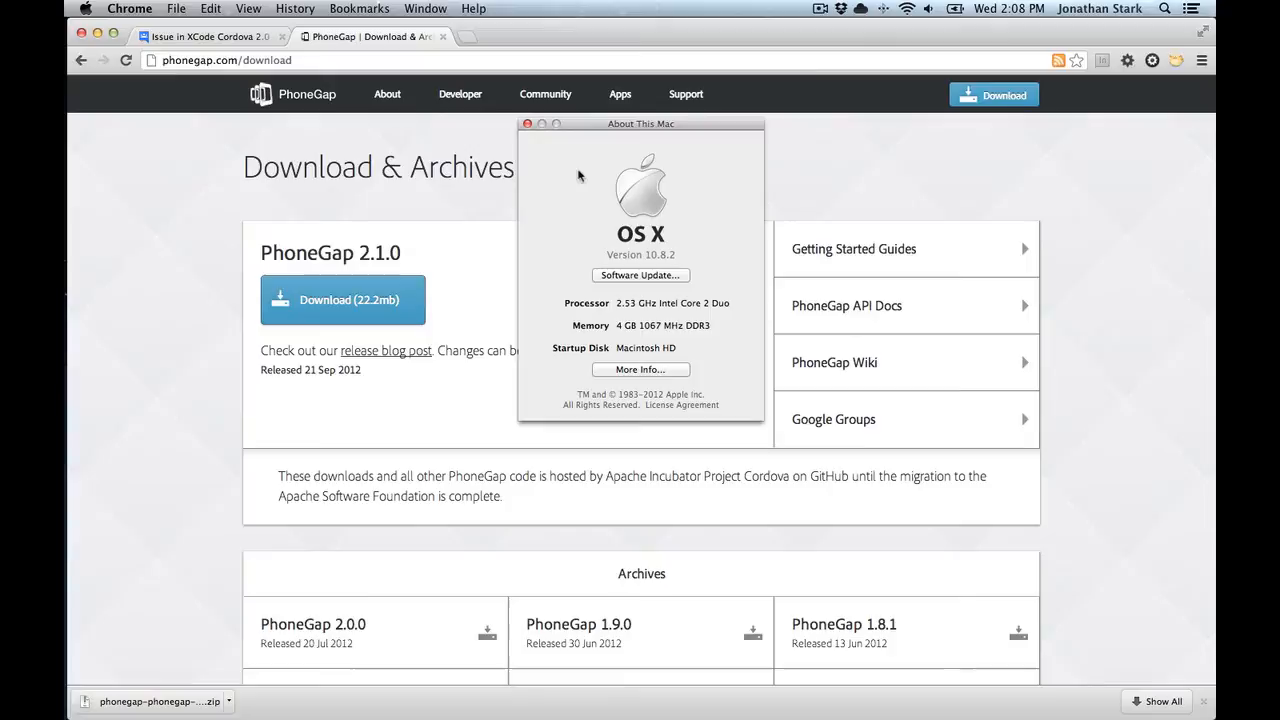
{"action": "left_click", "coordinate": [528, 123]}
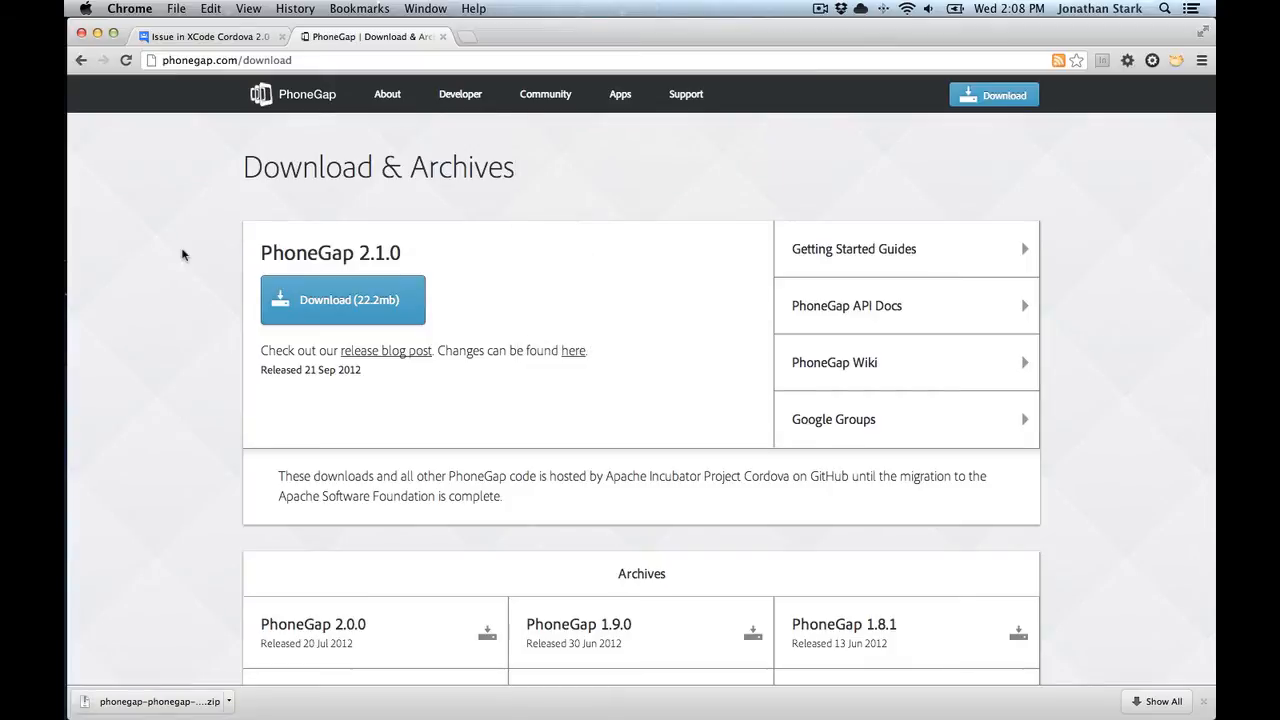
{"action": "left_click", "coordinate": [150, 701]}
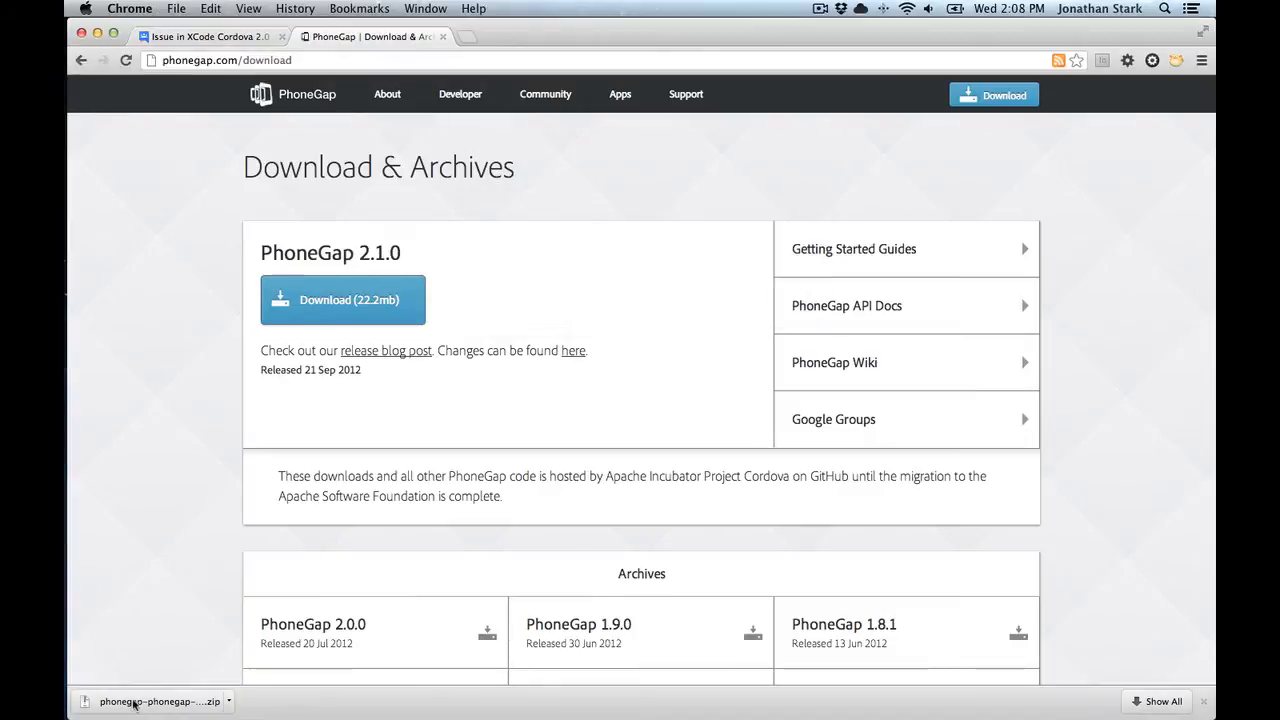
{"action": "mouse_move", "coordinate": [185, 337]}
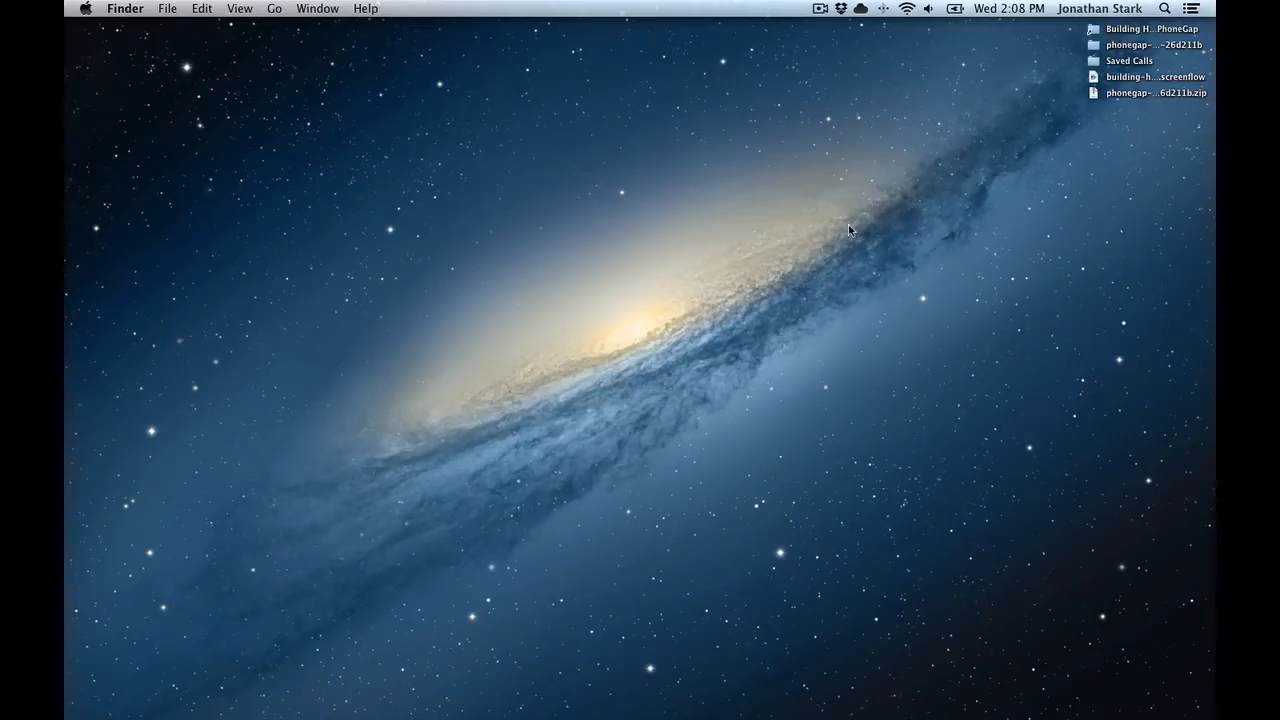
Step: Create HelloWorld with './create ~/Desktop/HelloWorld com.jonathanstark.HelloWorld HelloWorld' and open its Xcode project
{"action": "double_click", "coordinate": [1150, 44]}
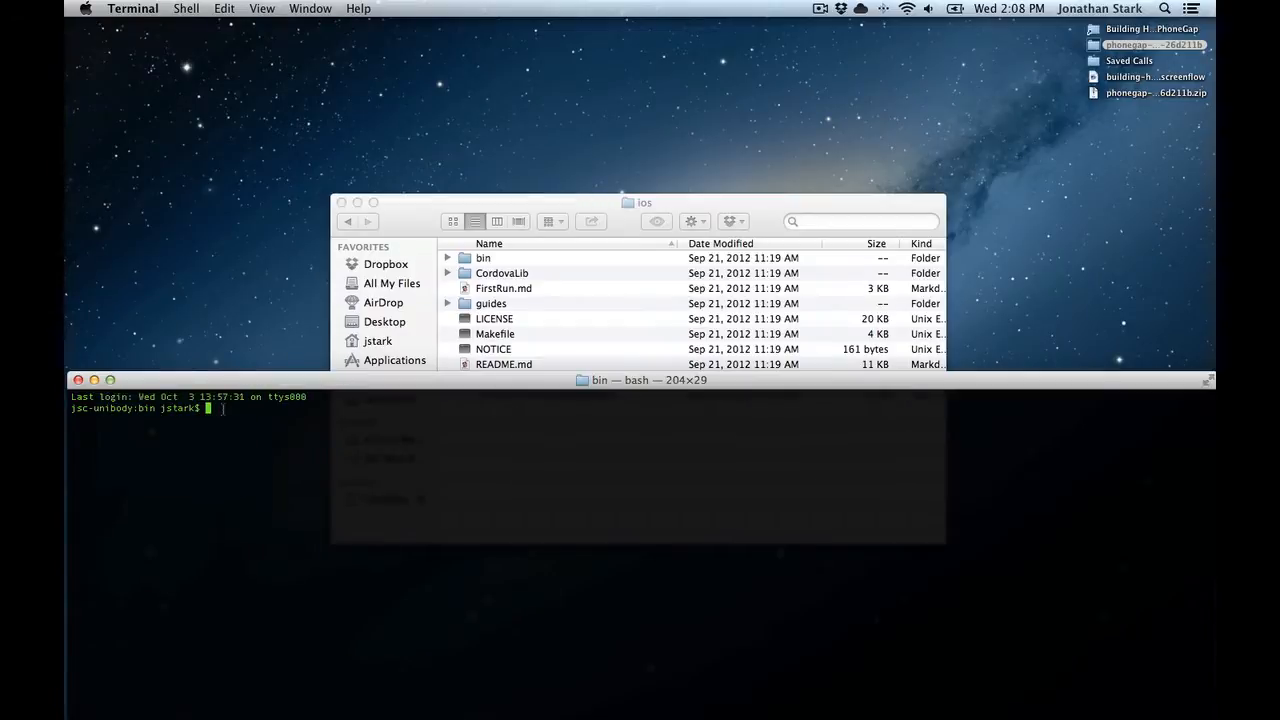
{"action": "type", "text": "./create ~/Desktop/HelloWorld com.jonathanstark.HelloWorld HelloWorld"}
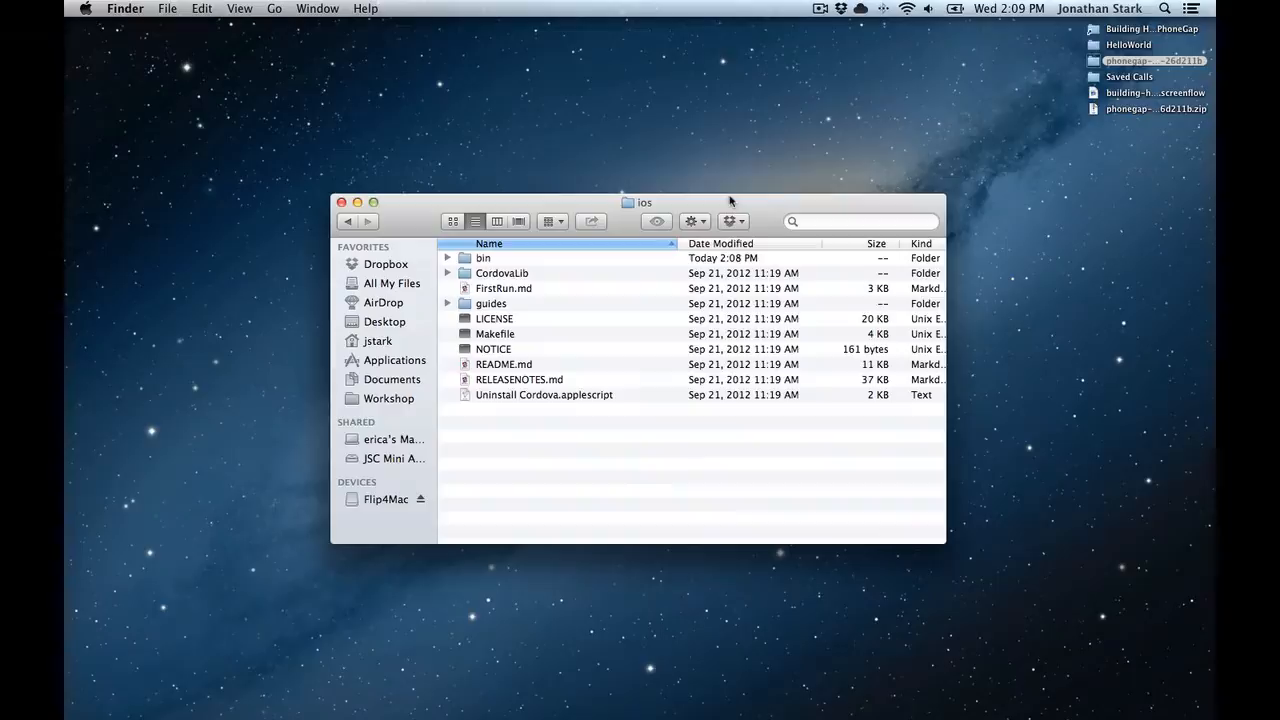
{"action": "left_click", "coordinate": [386, 321]}
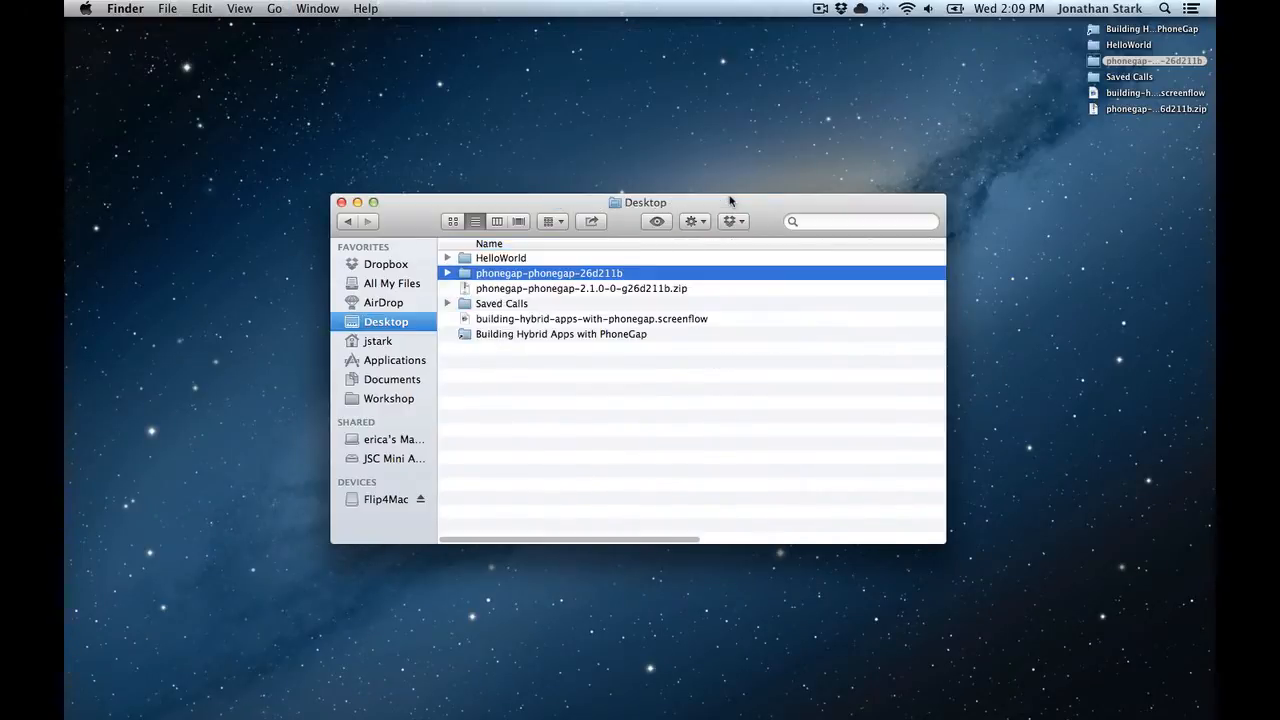
{"action": "double_click", "coordinate": [500, 257]}
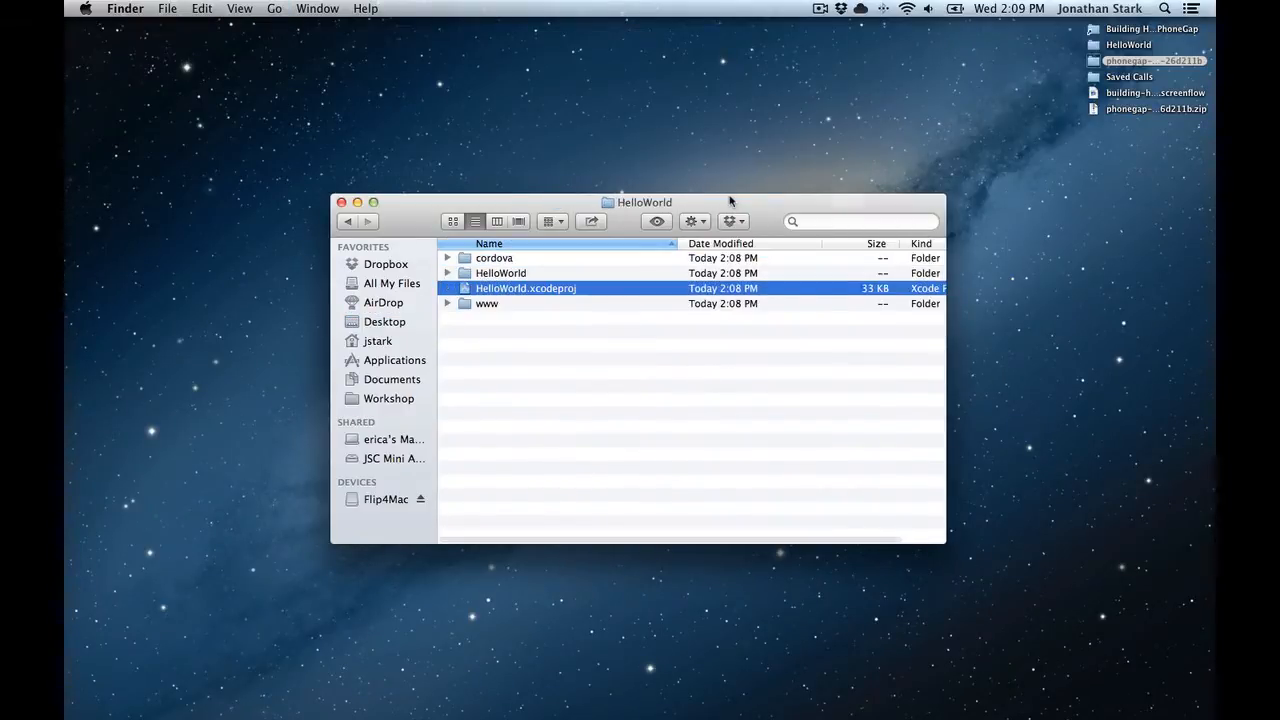
{"action": "double_click", "coordinate": [525, 288]}
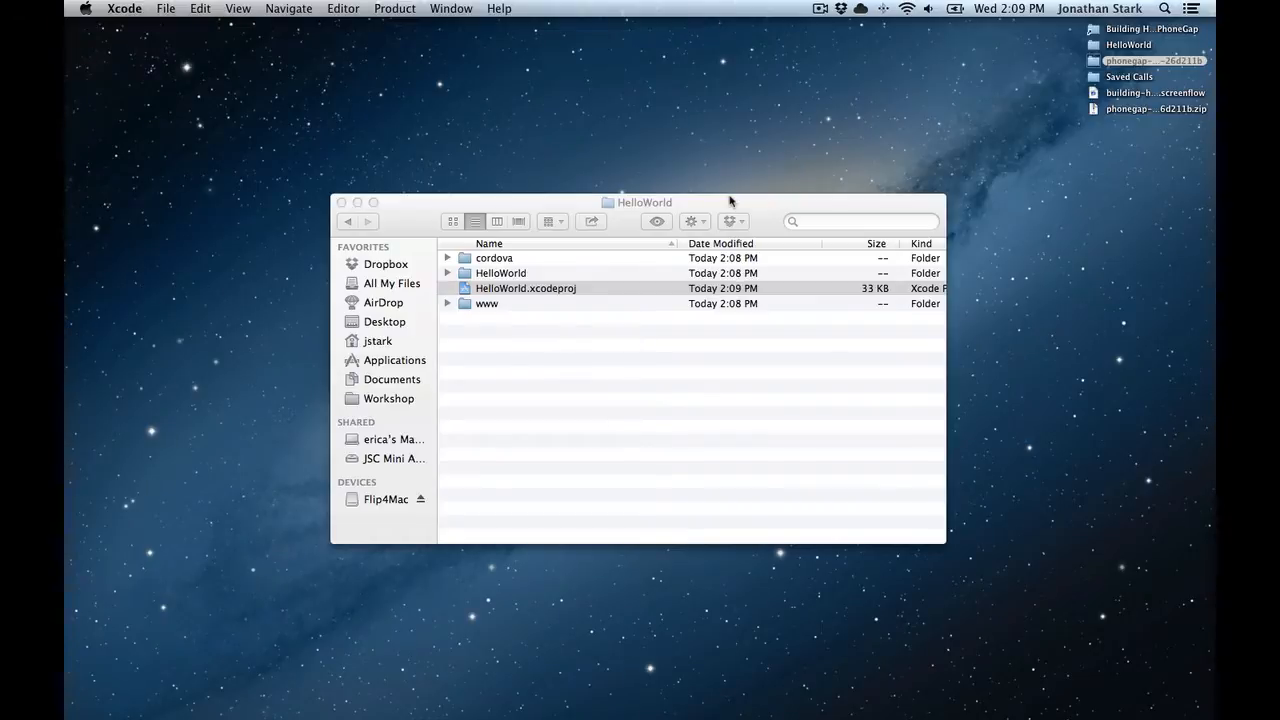
{"action": "double_click", "coordinate": [525, 288]}
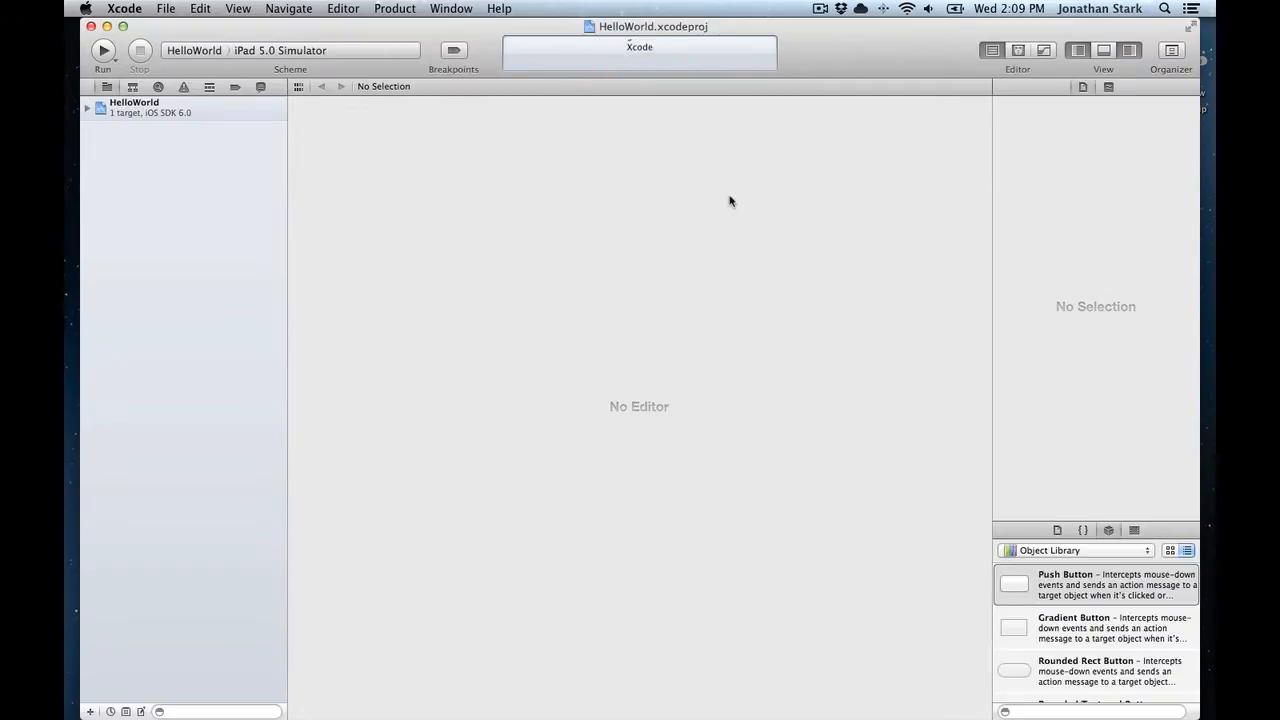
Step: Clean HelloWorld's previous build products with Product > Clean
{"action": "left_click", "coordinate": [103, 50]}
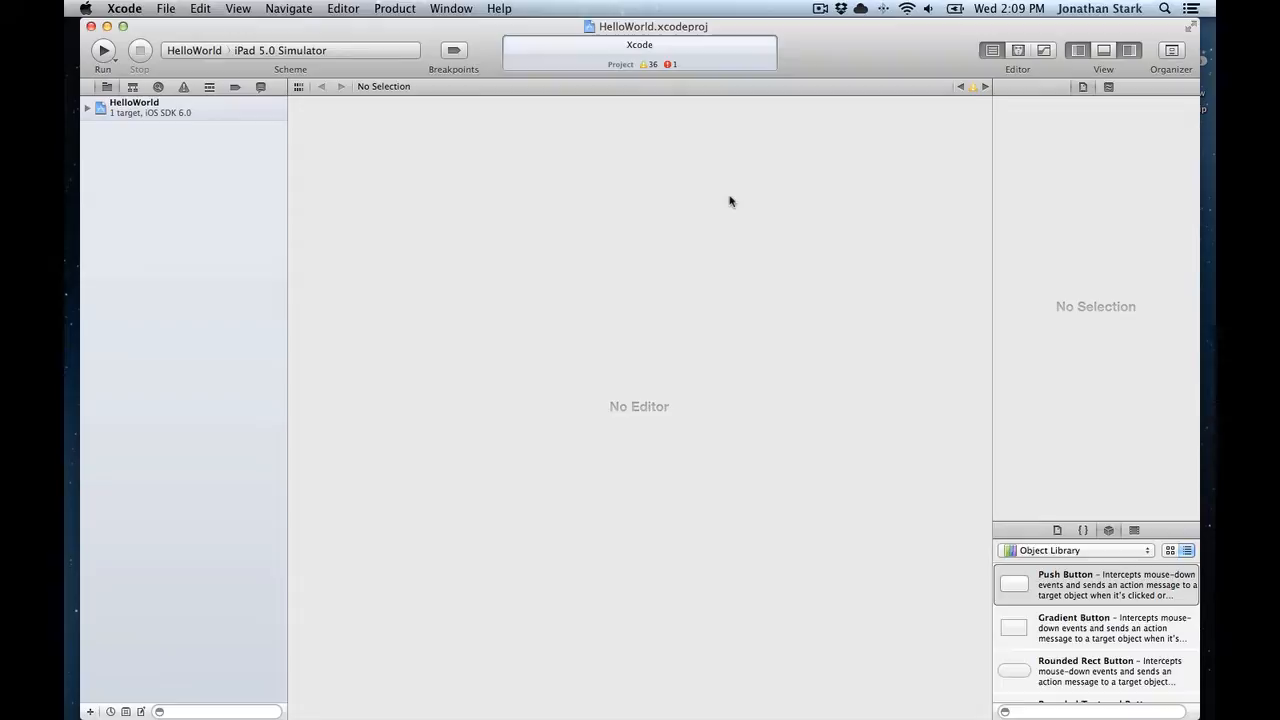
{"action": "mouse_move", "coordinate": [672, 68]}
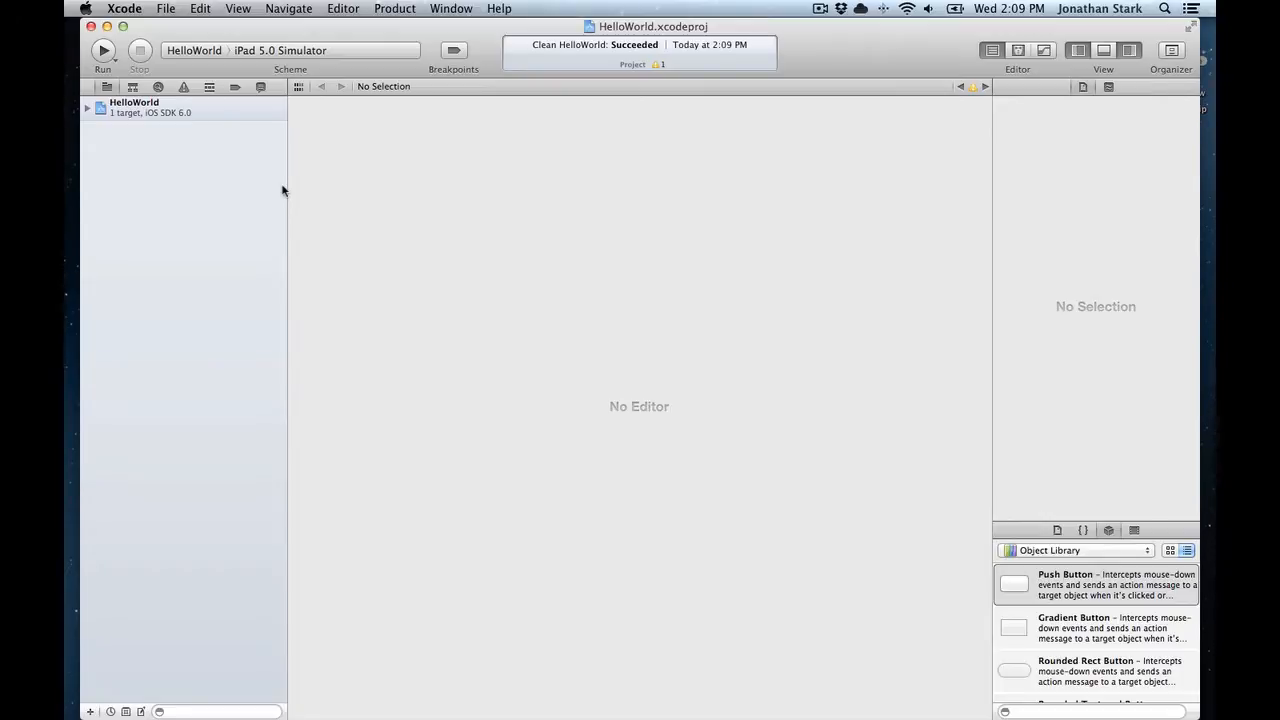
{"action": "mouse_move", "coordinate": [186, 169]}
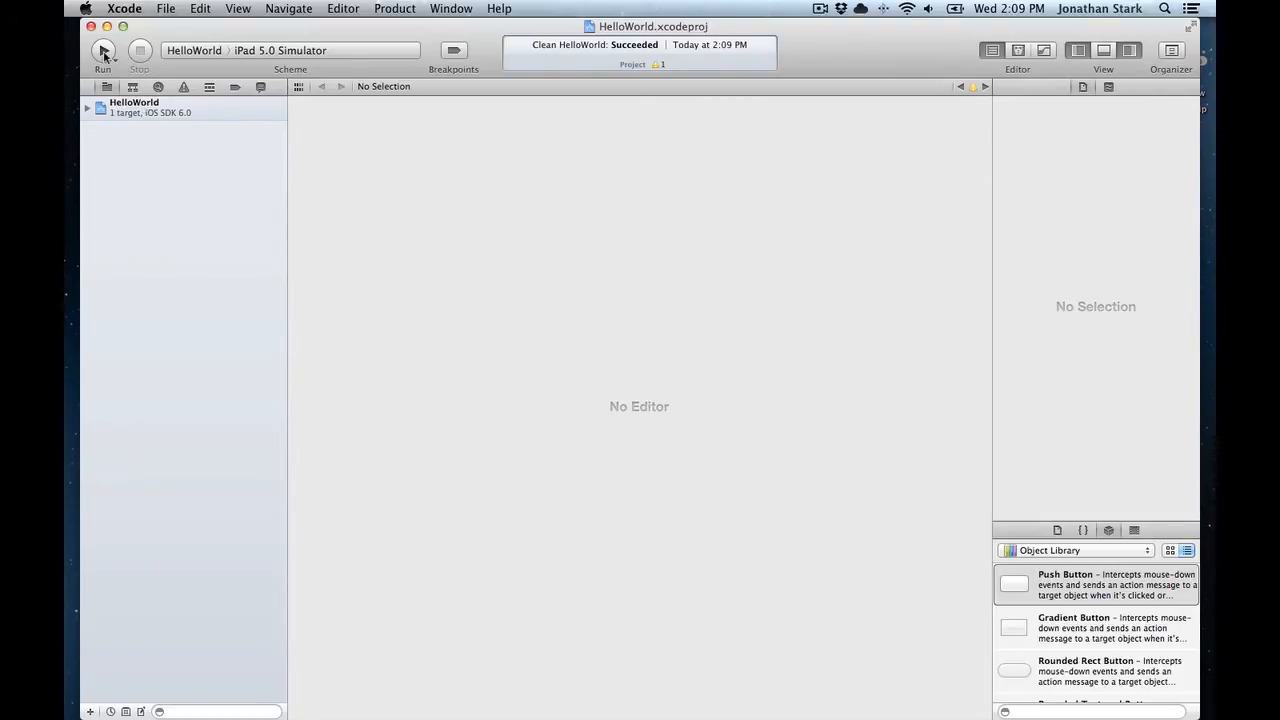
Step: Build and run HelloWorld on the iPad 5.0 Simulator, logging deviceready
{"action": "left_click", "coordinate": [103, 51]}
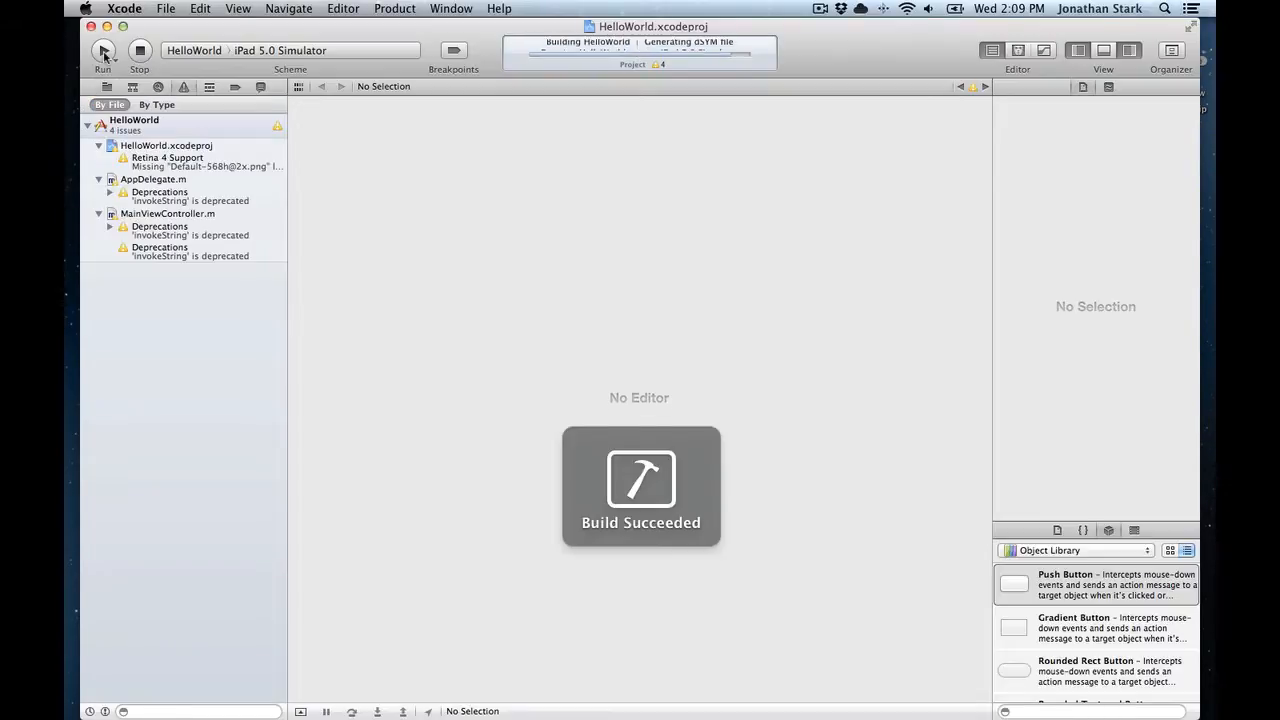
{"action": "left_click", "coordinate": [102, 50]}
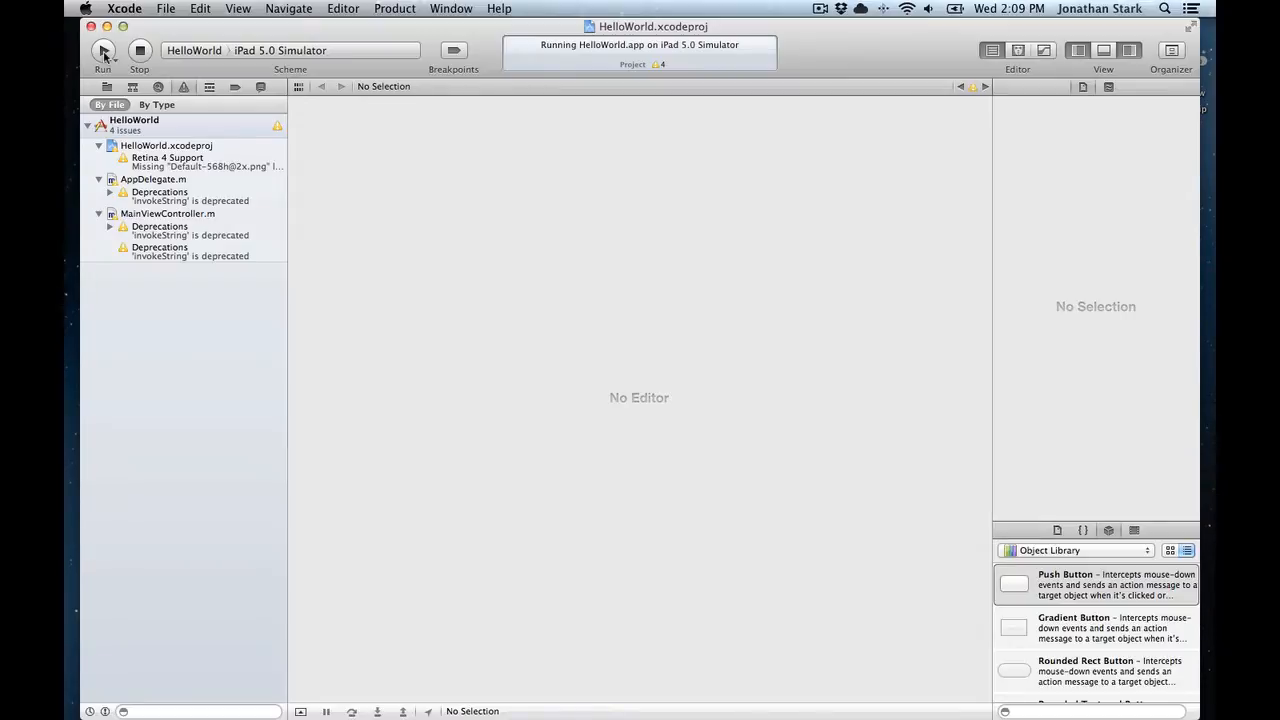
{"action": "left_click", "coordinate": [103, 51]}
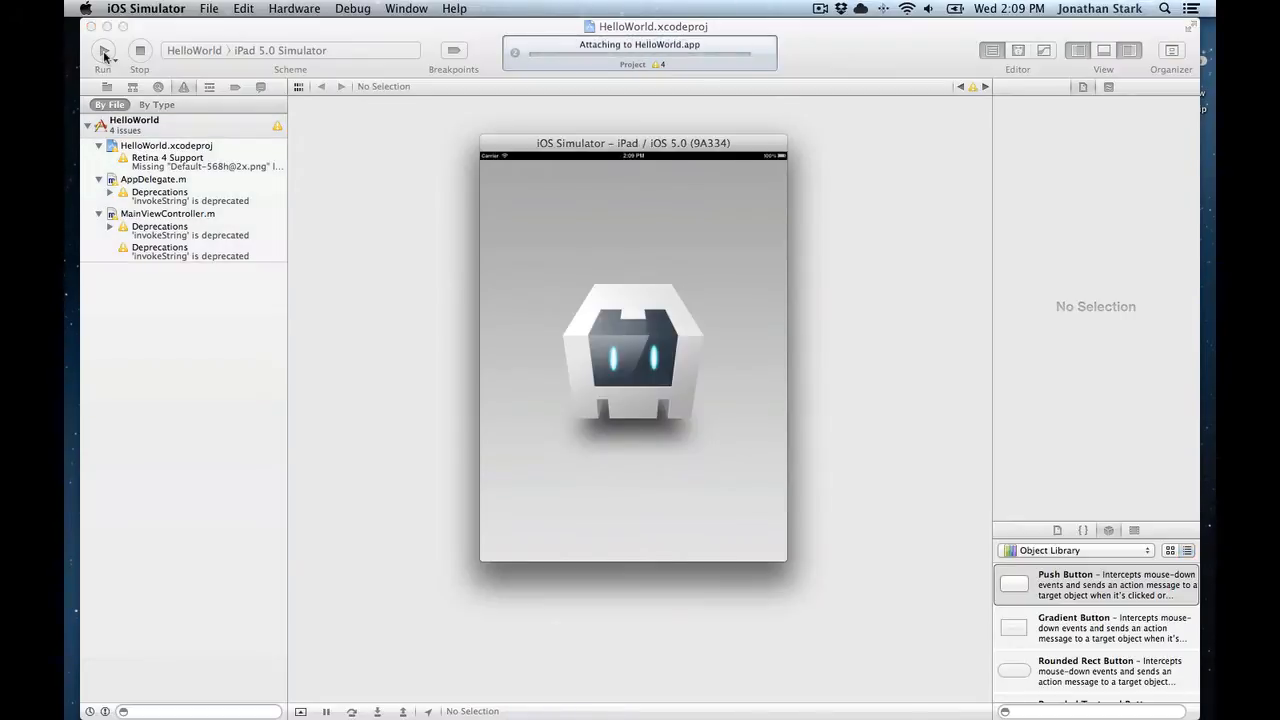
{"action": "left_click", "coordinate": [103, 51]}
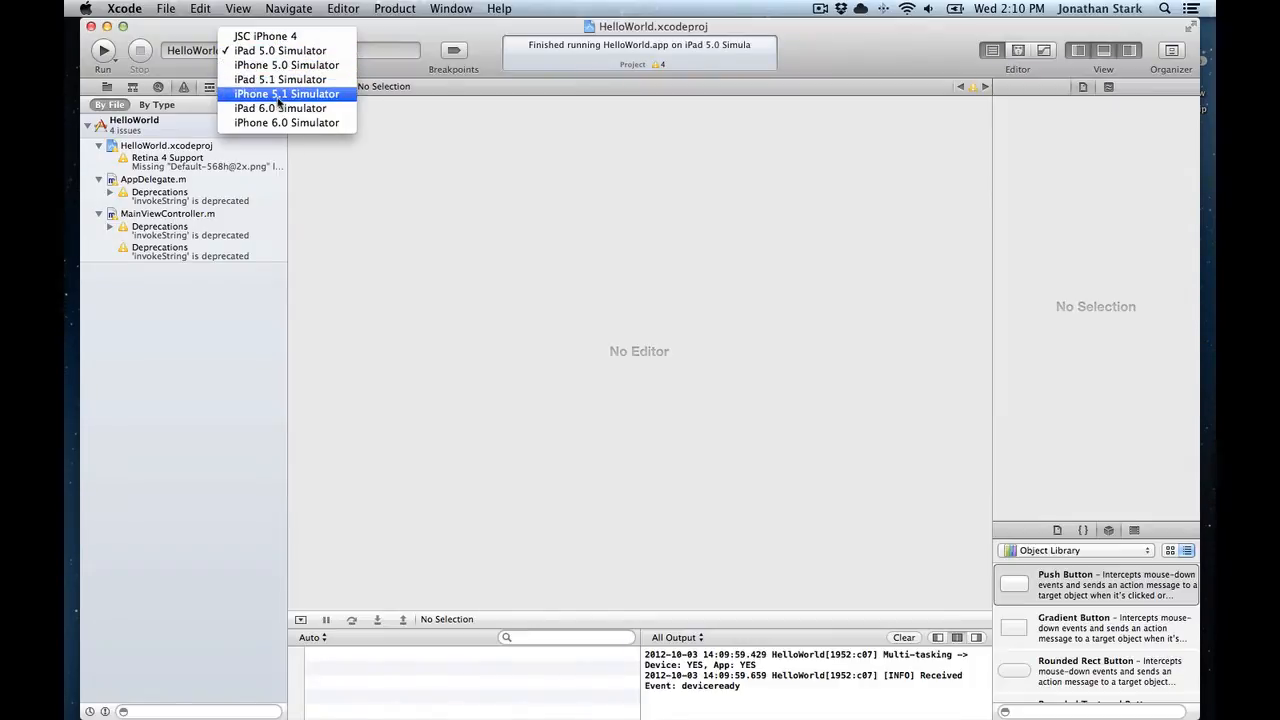
Step: Run HelloWorld on the iPhone 5.1 Simulator at 100% scale, then target JSC iPhone 4
{"action": "left_click", "coordinate": [287, 93]}
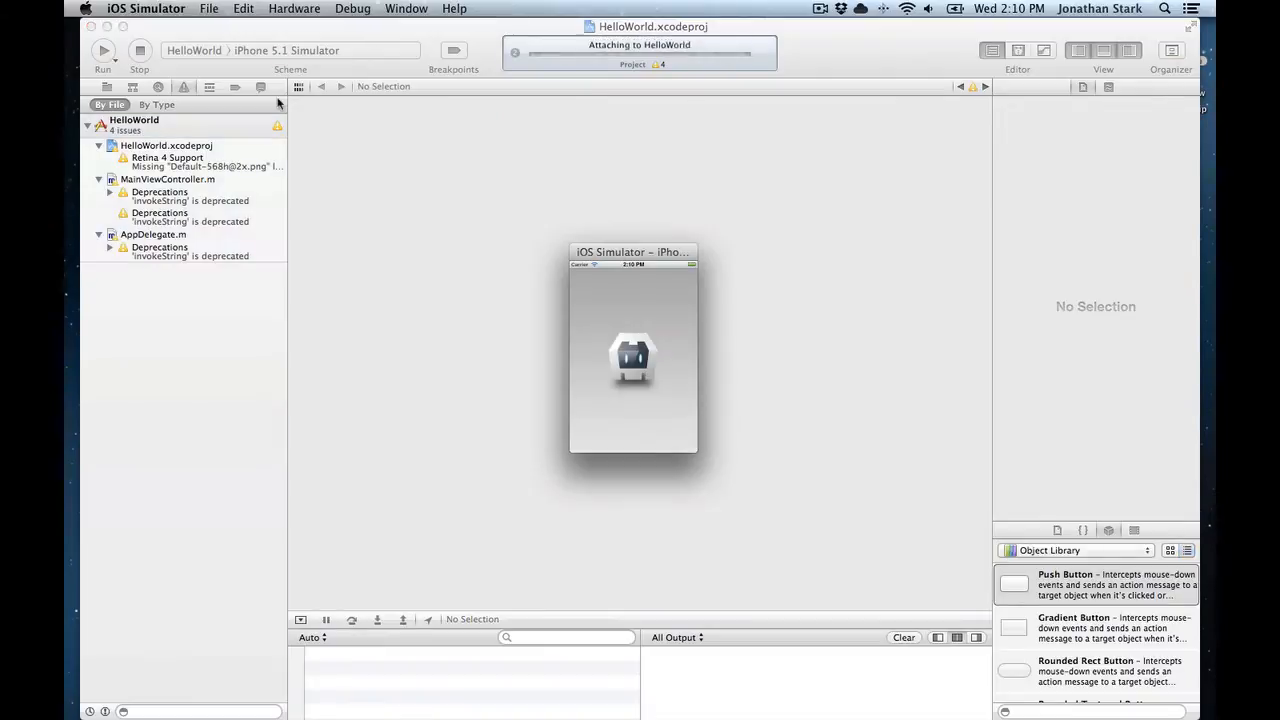
{"action": "left_click", "coordinate": [406, 8]}
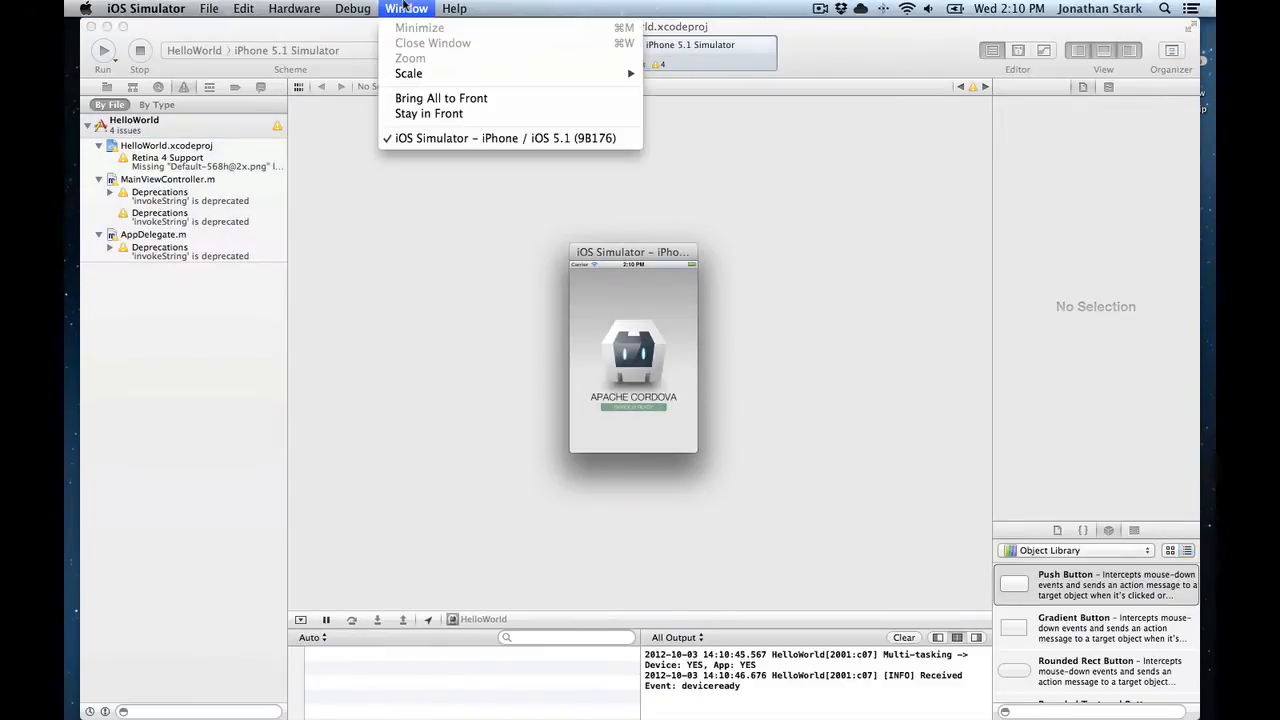
{"action": "mouse_move", "coordinate": [408, 73]}
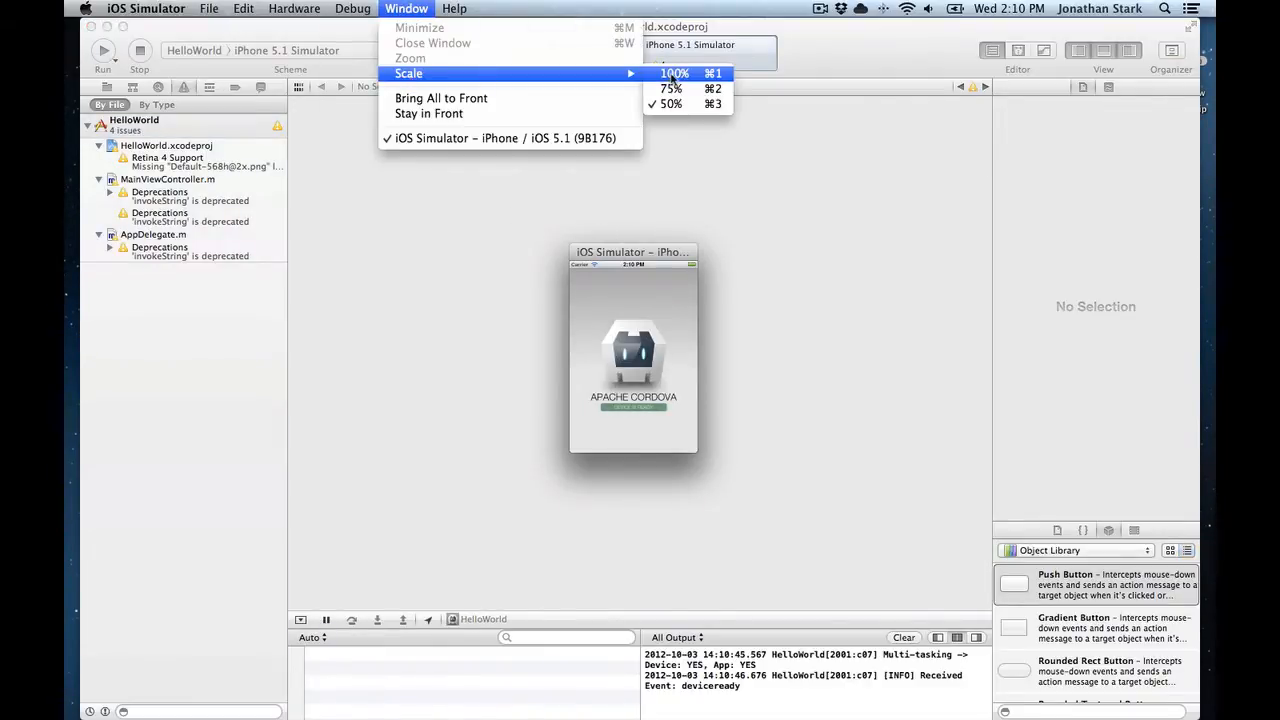
{"action": "left_click", "coordinate": [674, 73]}
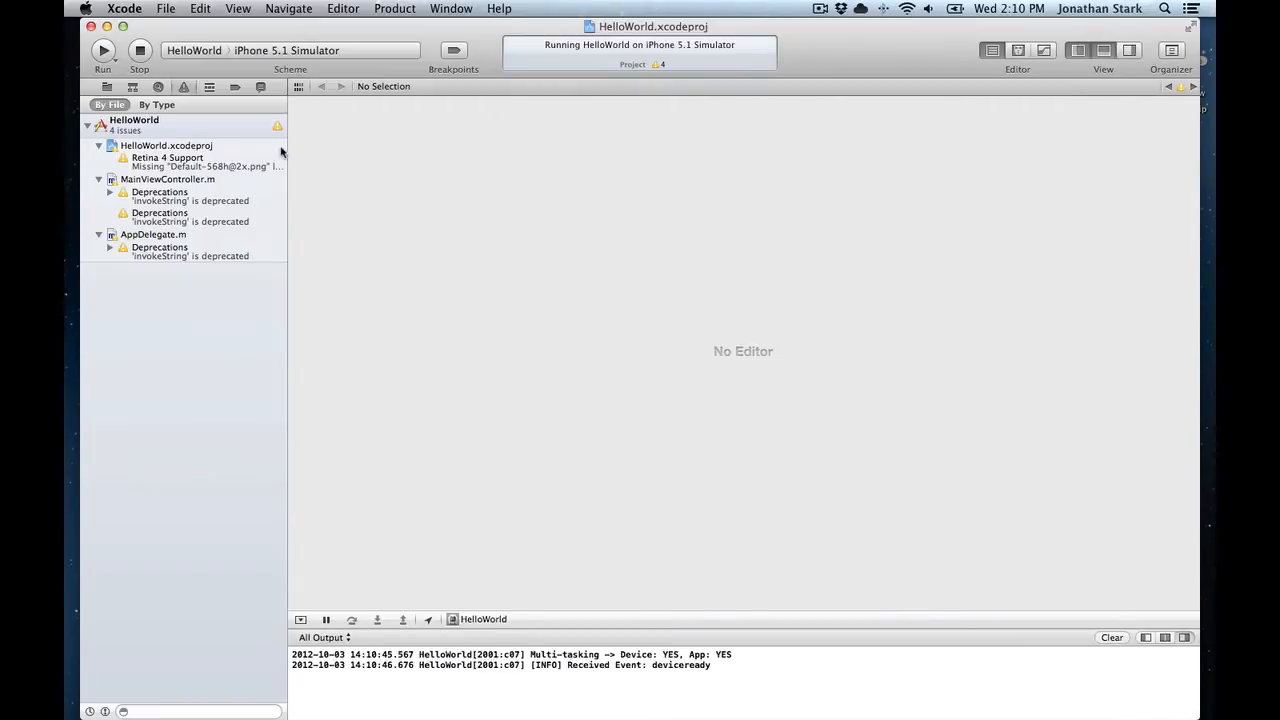
{"action": "left_click", "coordinate": [290, 50]}
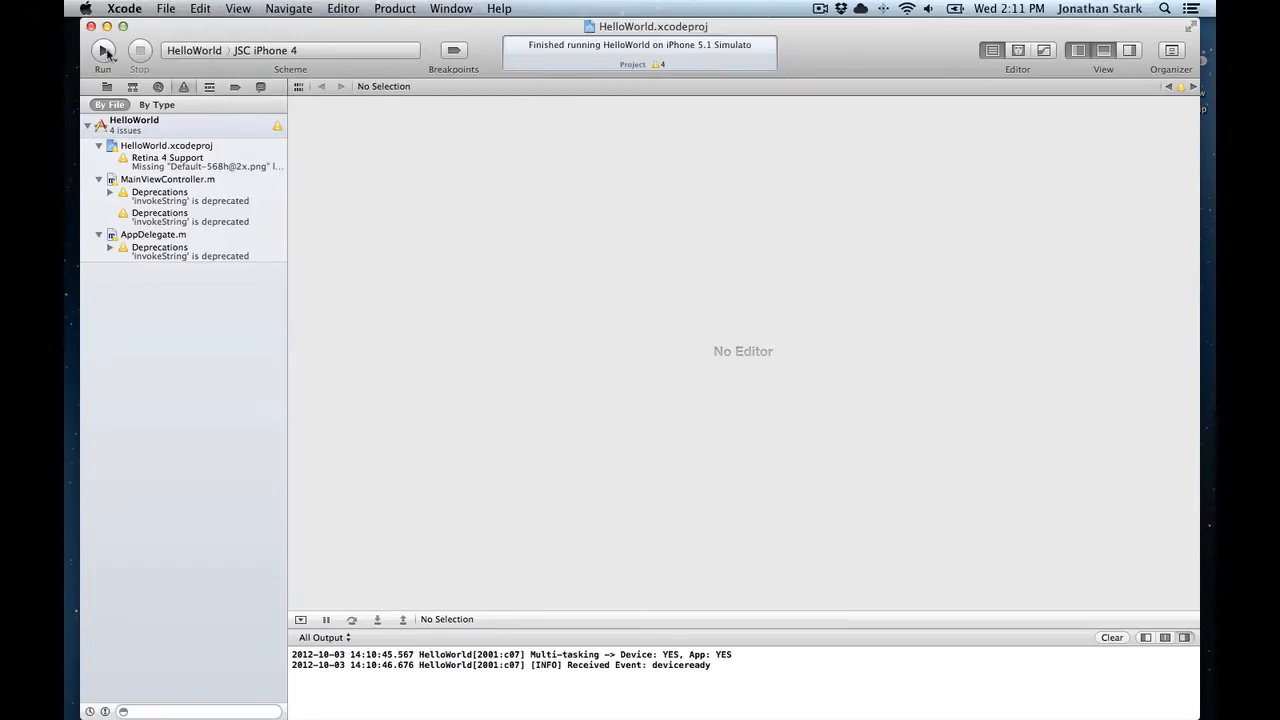
Step: Build HelloWorld for the JSC iPhone 4 device, which fails with a Mach-O linker error
{"action": "left_click", "coordinate": [102, 51]}
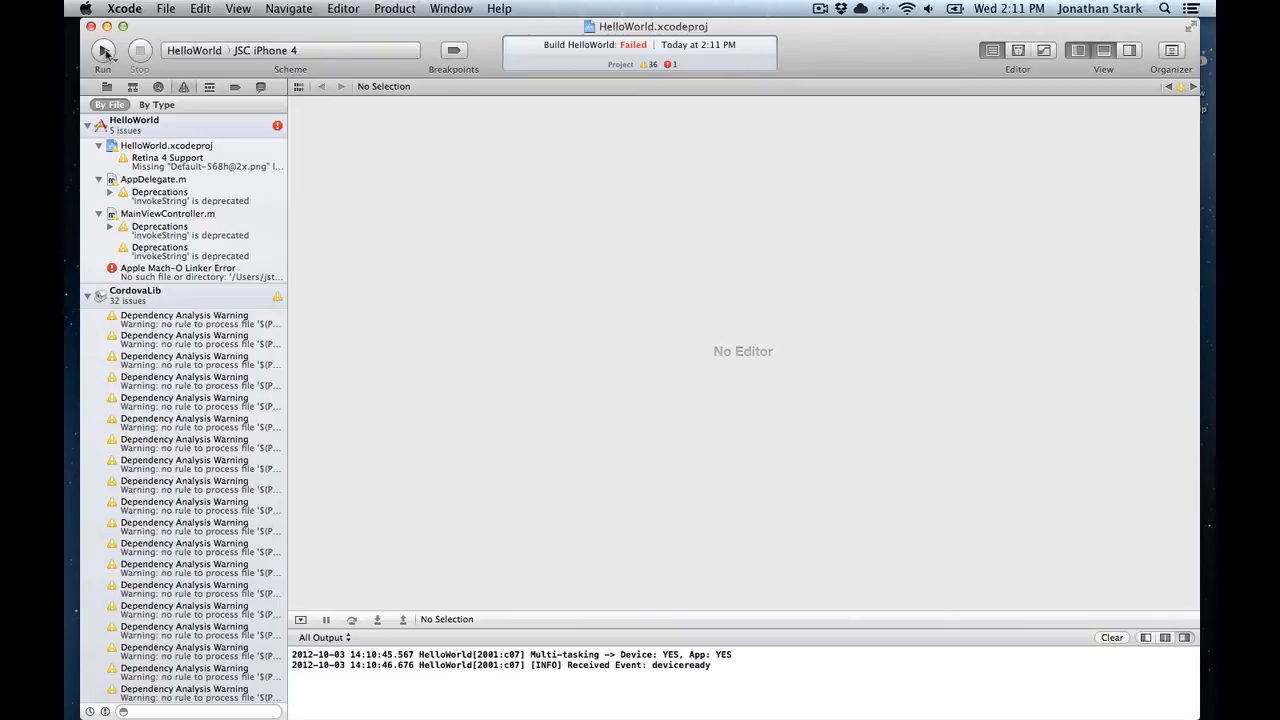
{"action": "mouse_move", "coordinate": [273, 152]}
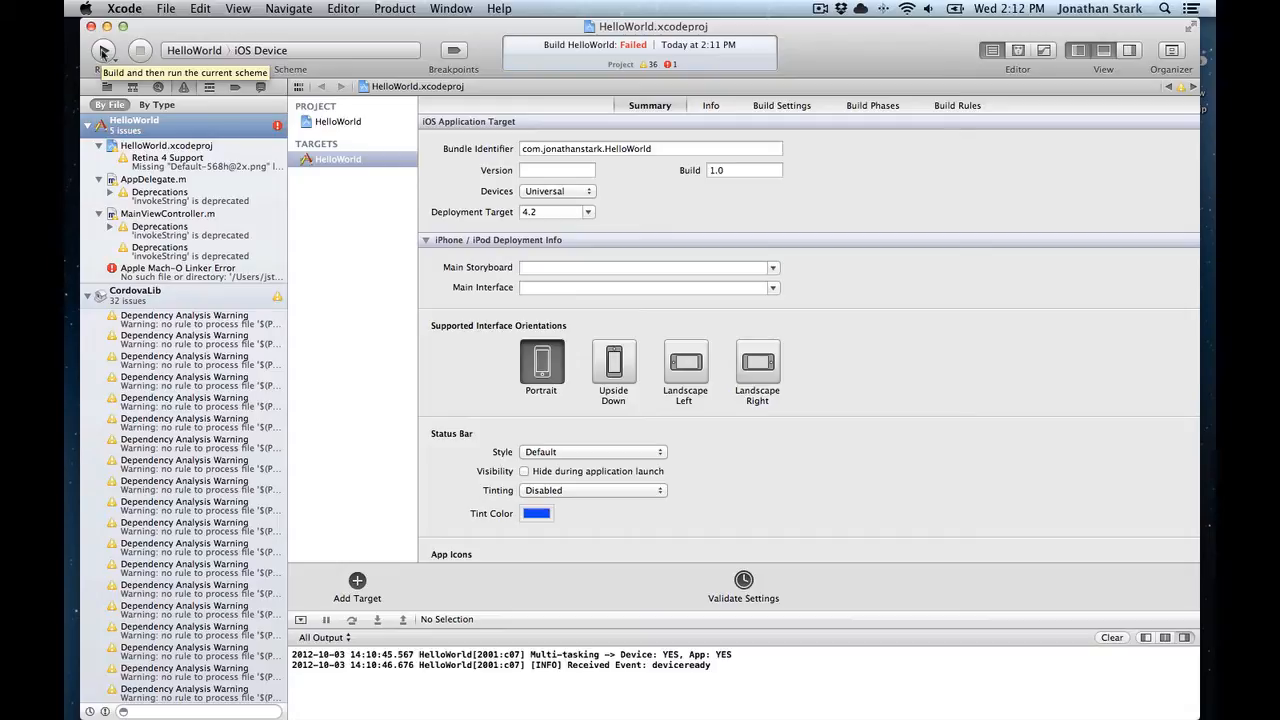
Step: Set JSC iPod 2 as the run destination and clean the HelloWorld build
{"action": "left_click", "coordinate": [103, 51]}
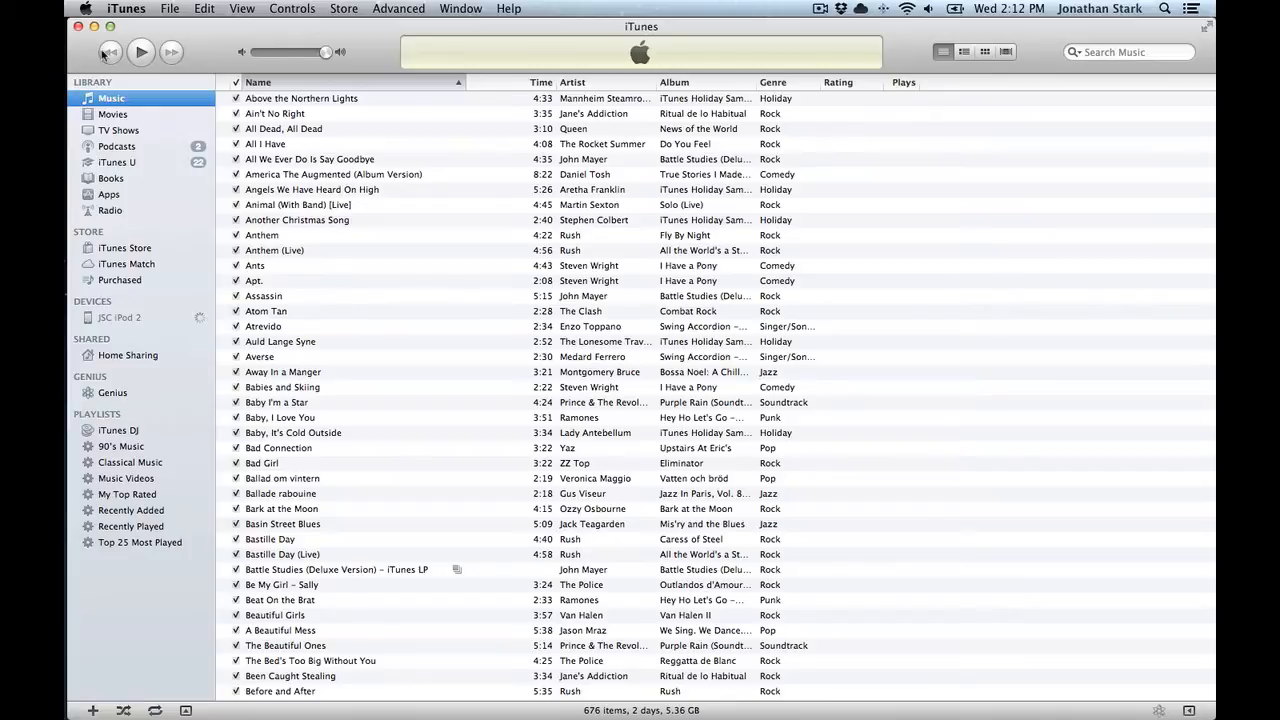
{"action": "left_click", "coordinate": [121, 317]}
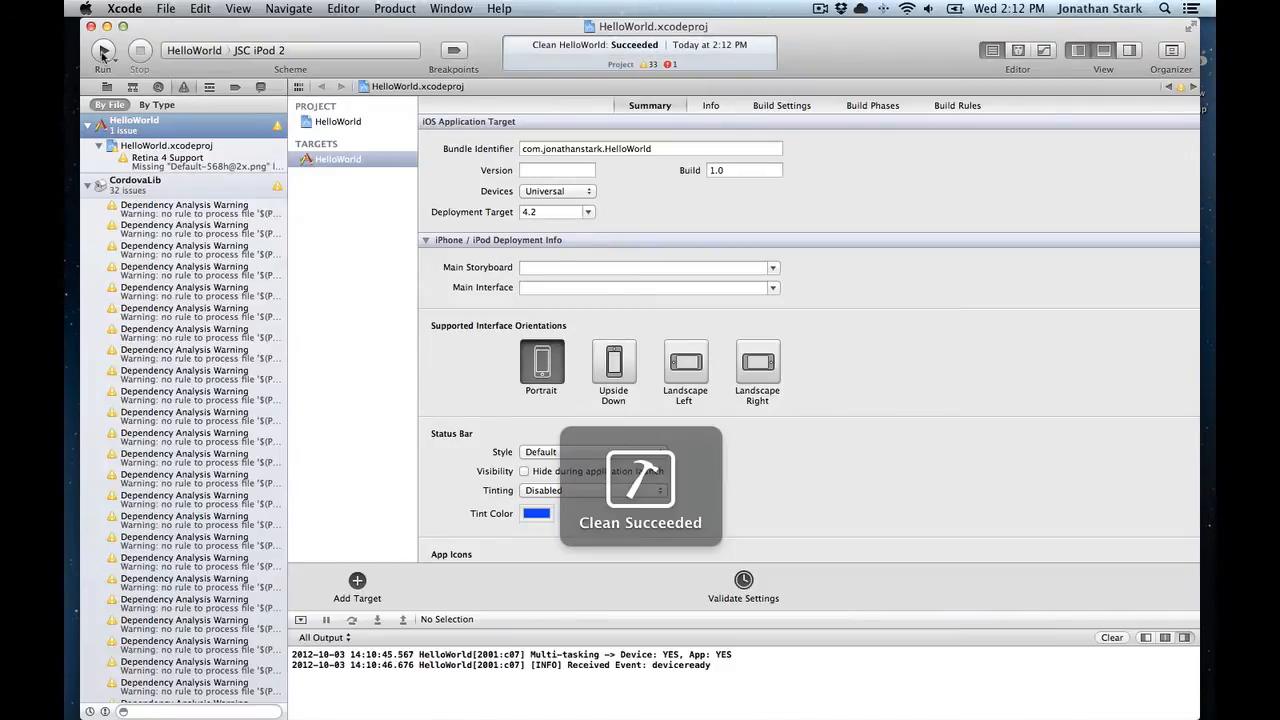
Step: Build HelloWorld for JSC iPod 2 and return to the 'Issue in XCode Cordova 2.0' thread
{"action": "left_click", "coordinate": [102, 51]}
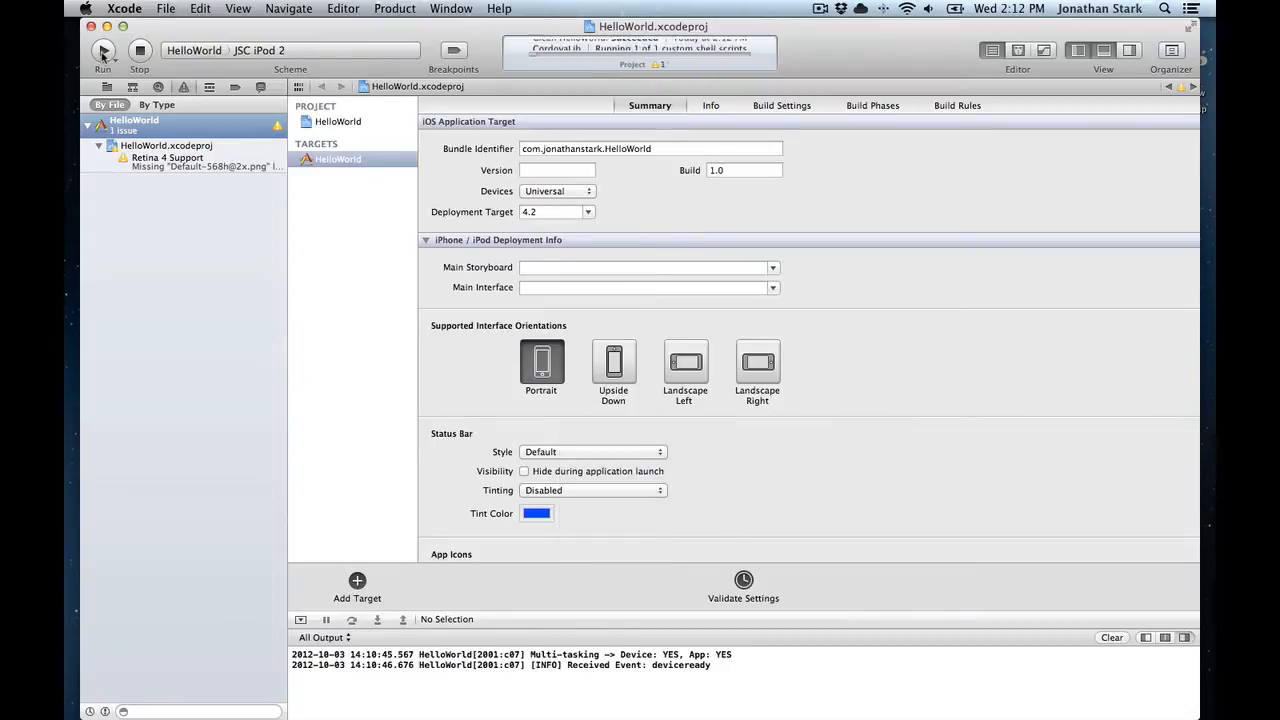
{"action": "left_click", "coordinate": [103, 51]}
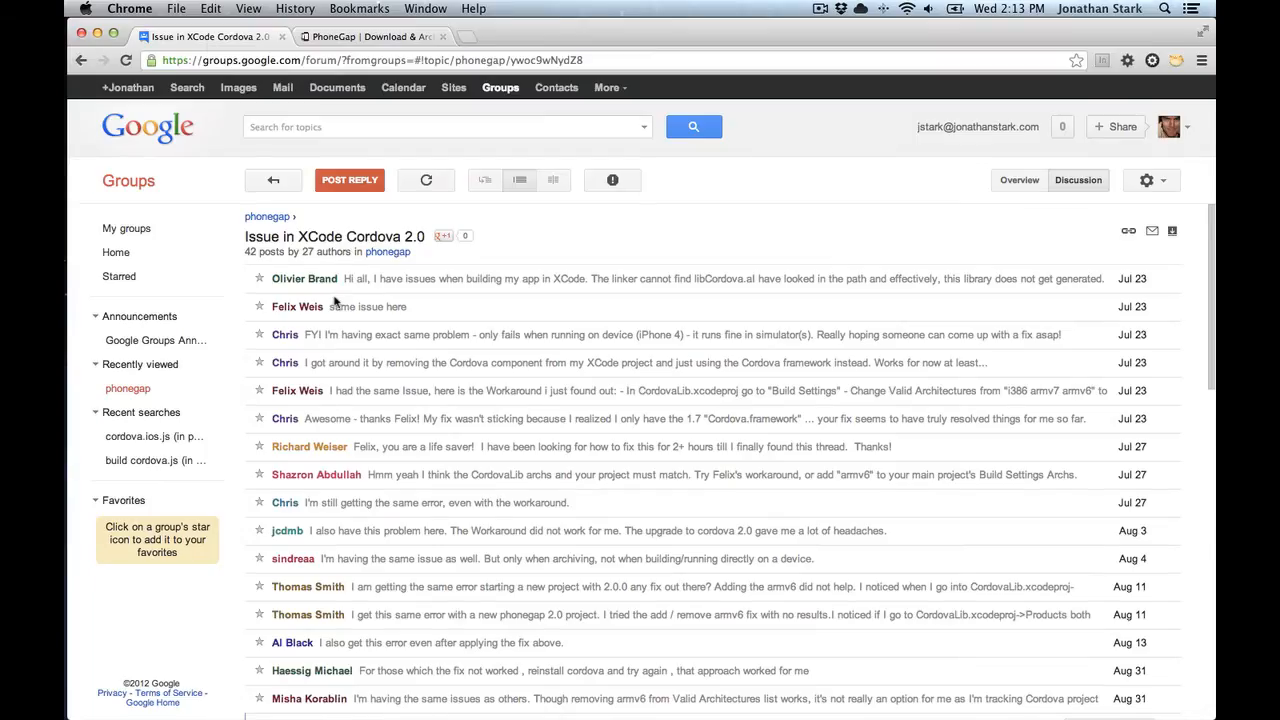
Step: Scroll through the Cordova 2.0 issue thread down to its latest replies
{"action": "scroll", "scroll_direction": "down", "scroll_amount": 3}
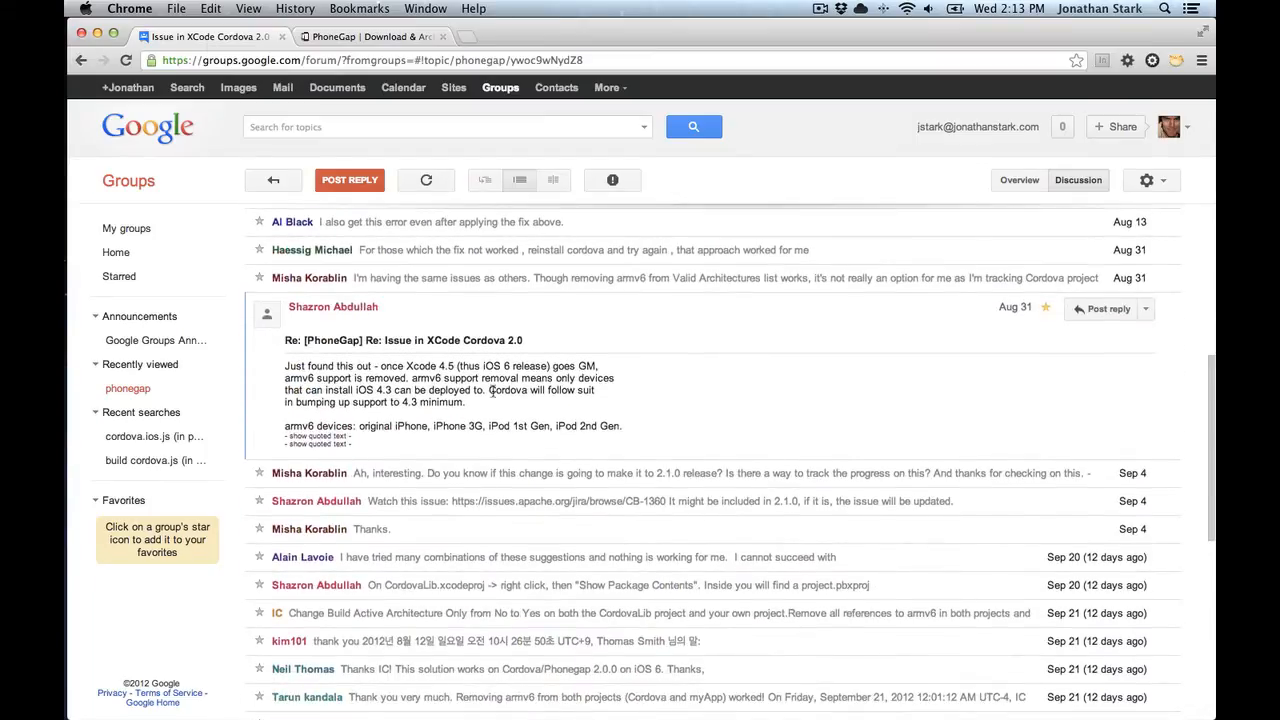
{"action": "scroll", "scroll_direction": "down", "scroll_amount": 3}
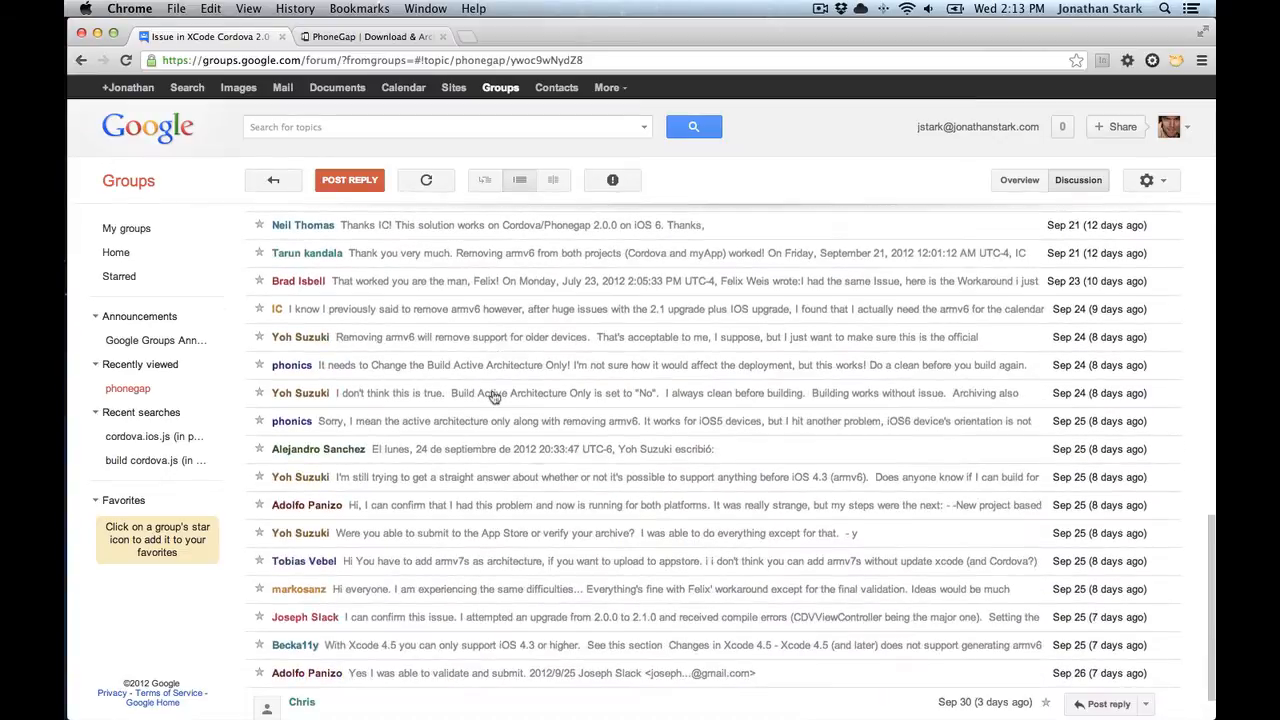
{"action": "scroll", "scroll_direction": "down", "scroll_amount": 3}
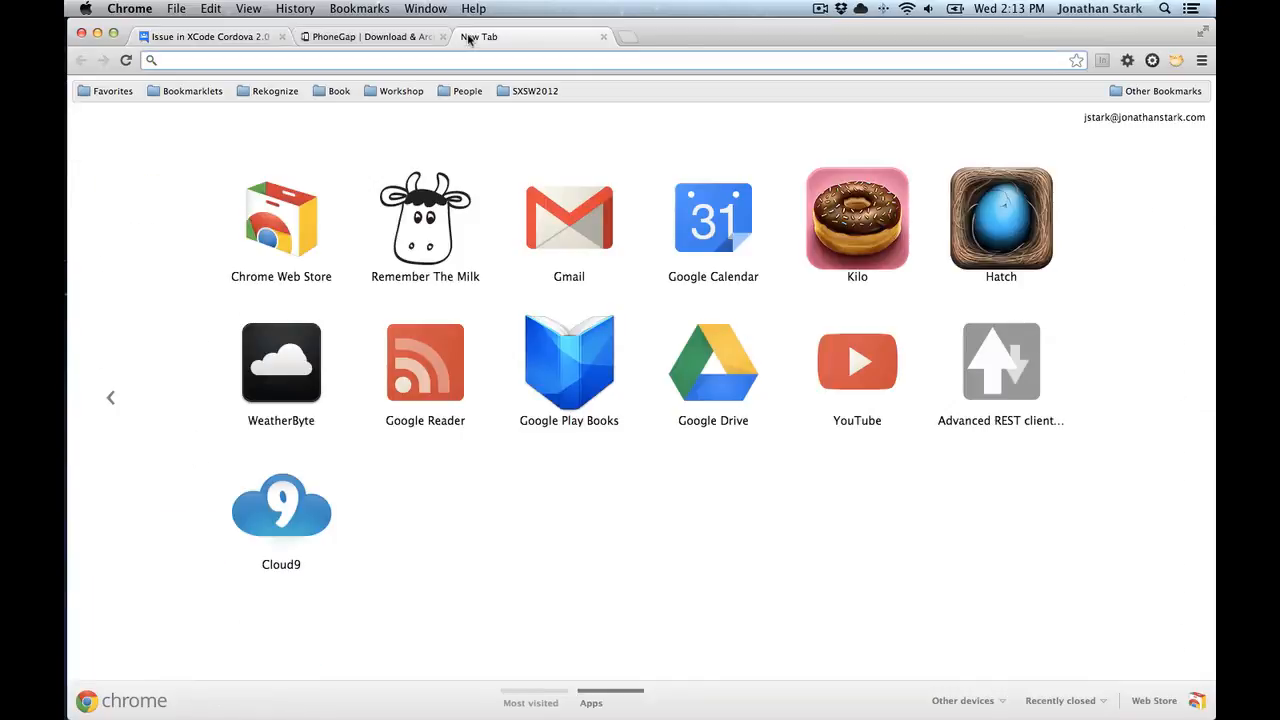
Step: Load the raw CordovaLib project.pbxproj from git-wip-us.apache.org via a bitly link and scroll through it
{"action": "type", "text": "bitly.com"}
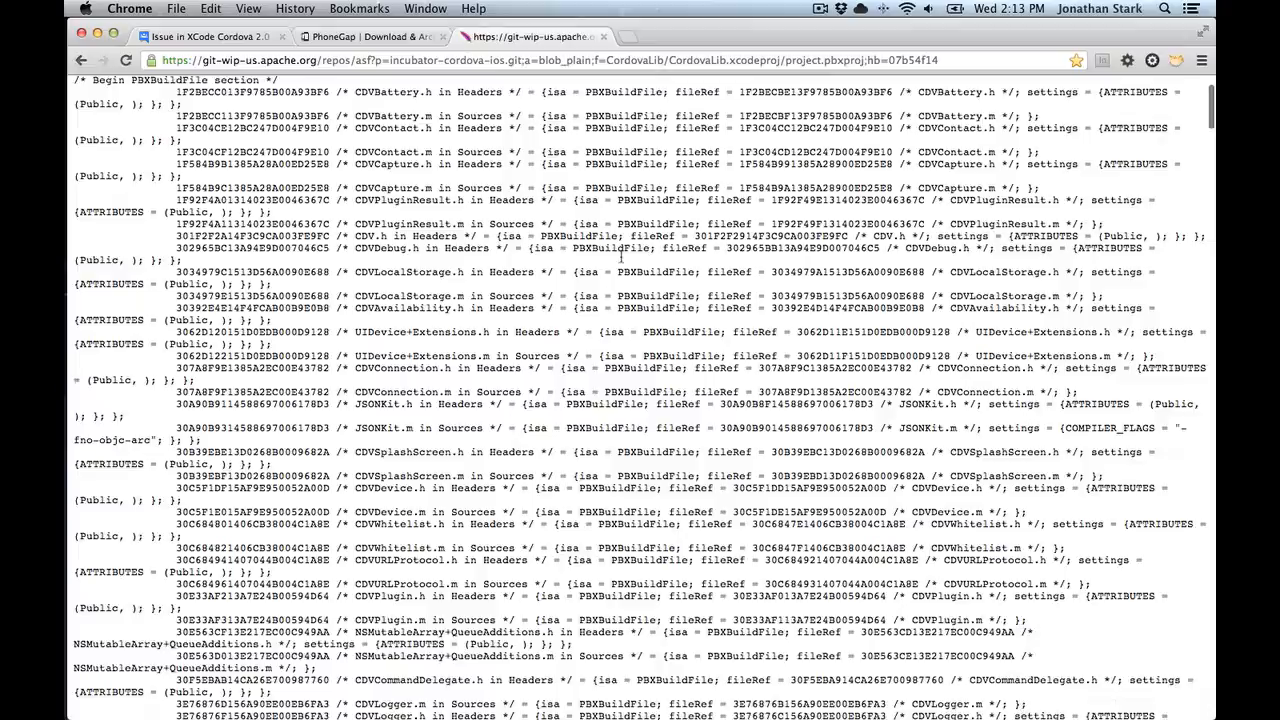
{"action": "scroll", "scroll_direction": "down", "scroll_amount": 3}
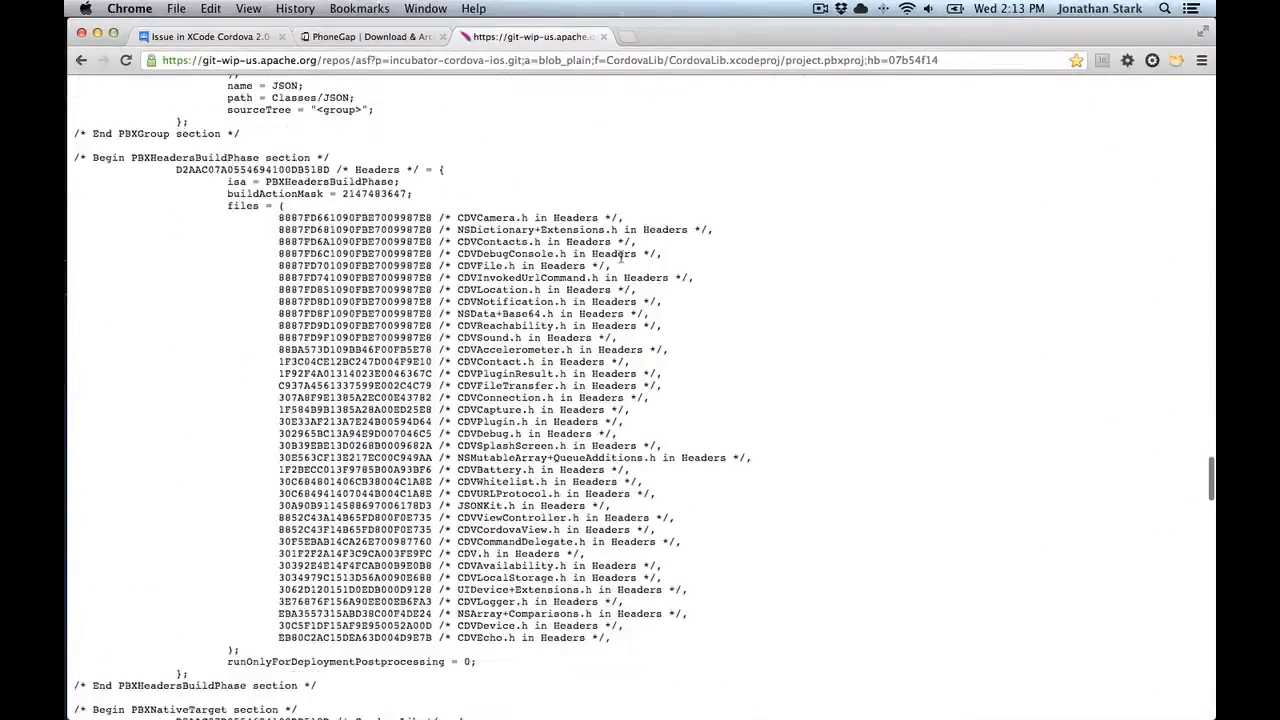
{"action": "scroll", "scroll_direction": "down", "scroll_amount": 3}
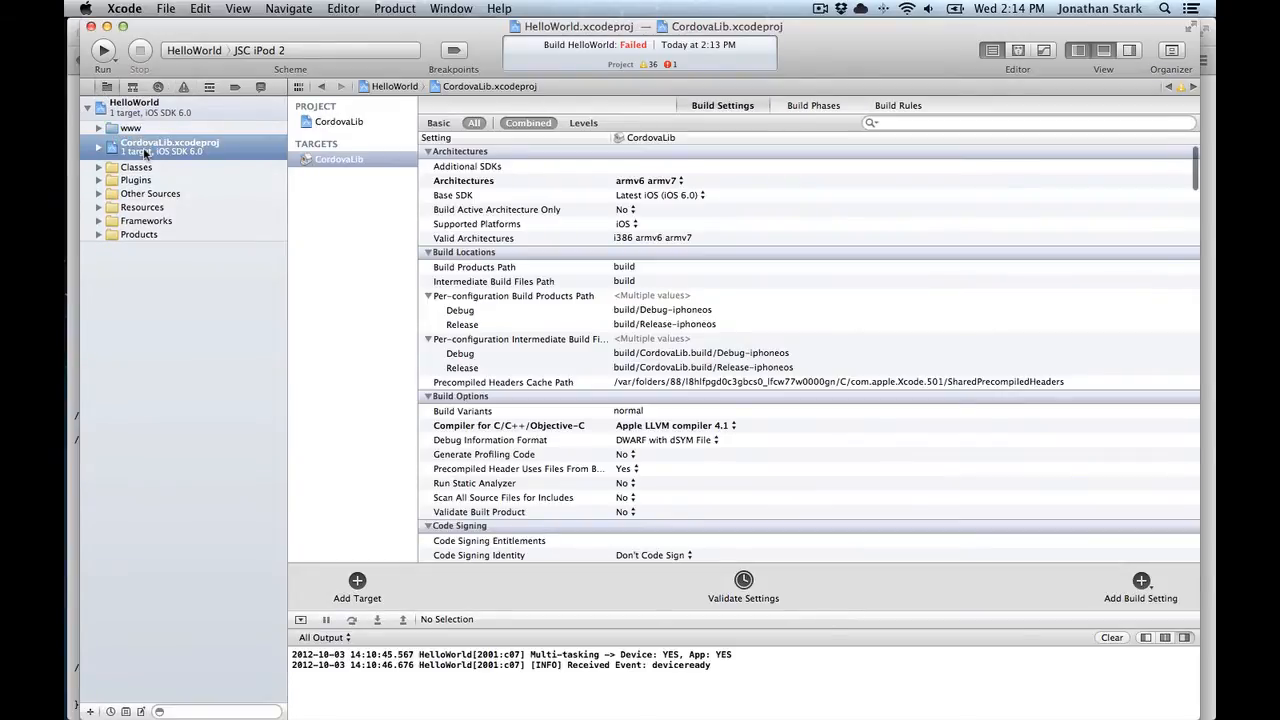
Step: Reveal CordovaLib.xcodeproj in Finder, open its package contents, and select project.pbxproj
{"action": "right_click", "coordinate": [170, 145]}
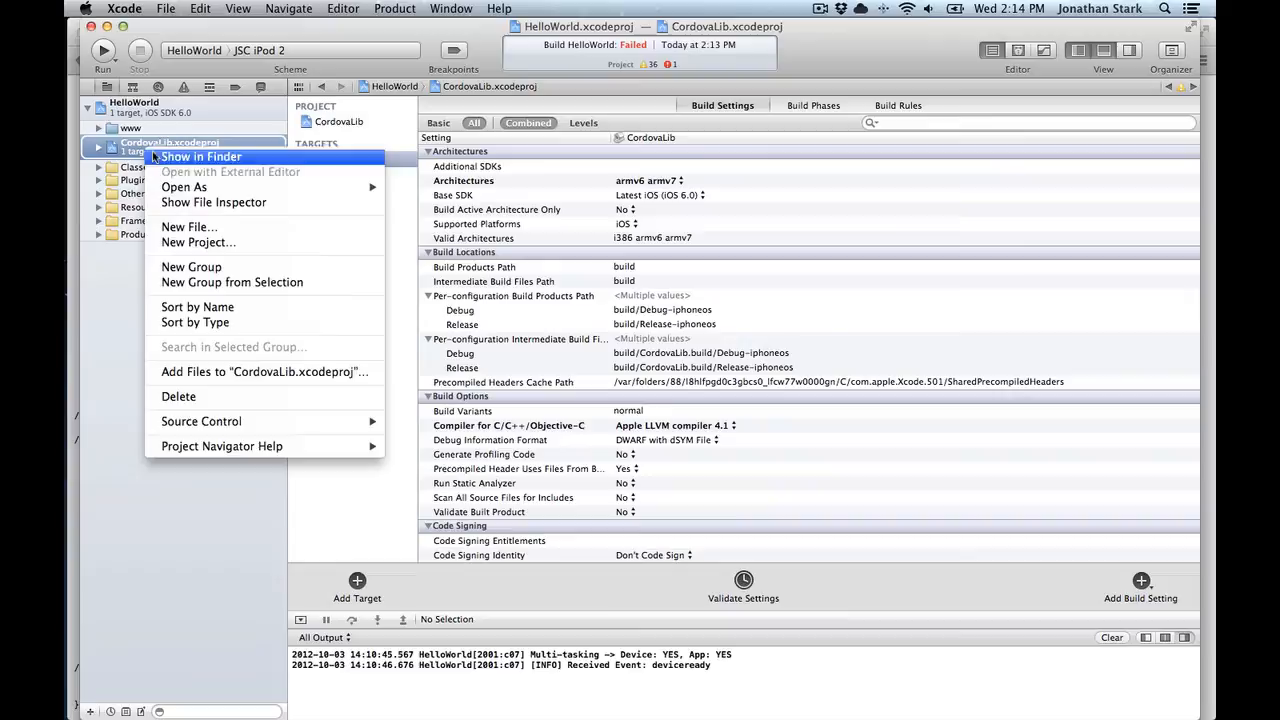
{"action": "left_click", "coordinate": [200, 157]}
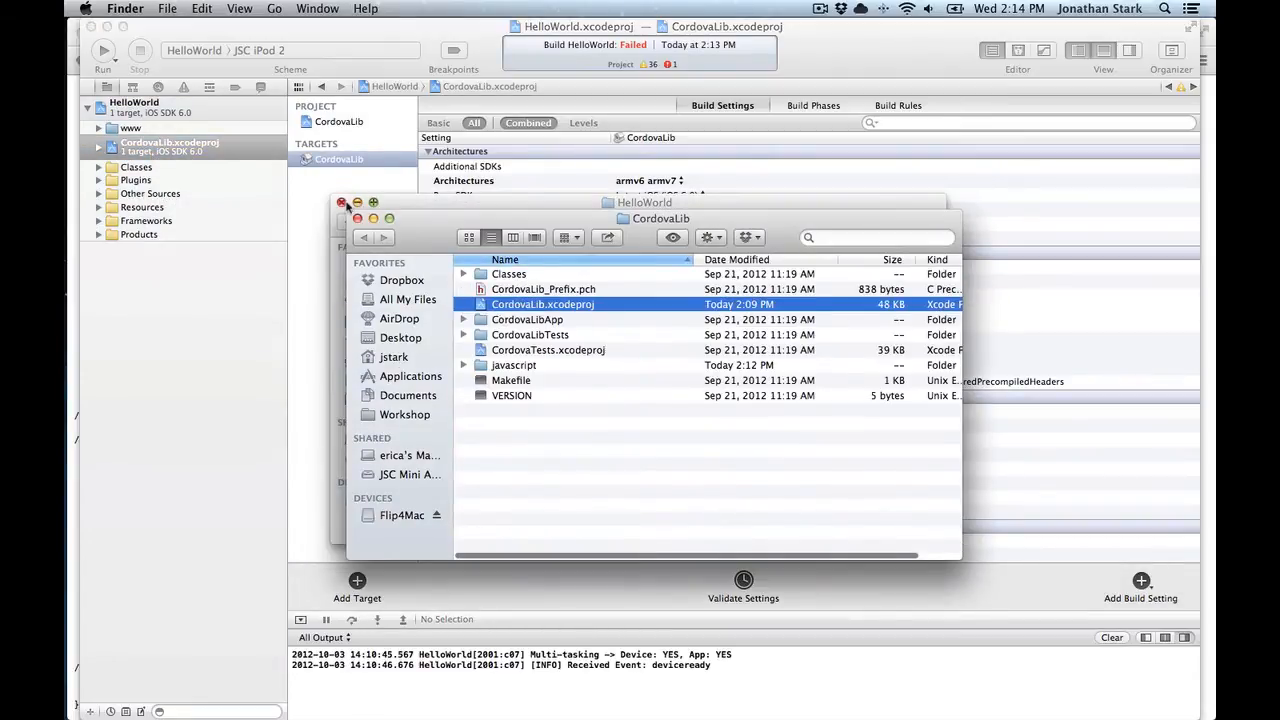
{"action": "right_click", "coordinate": [542, 304]}
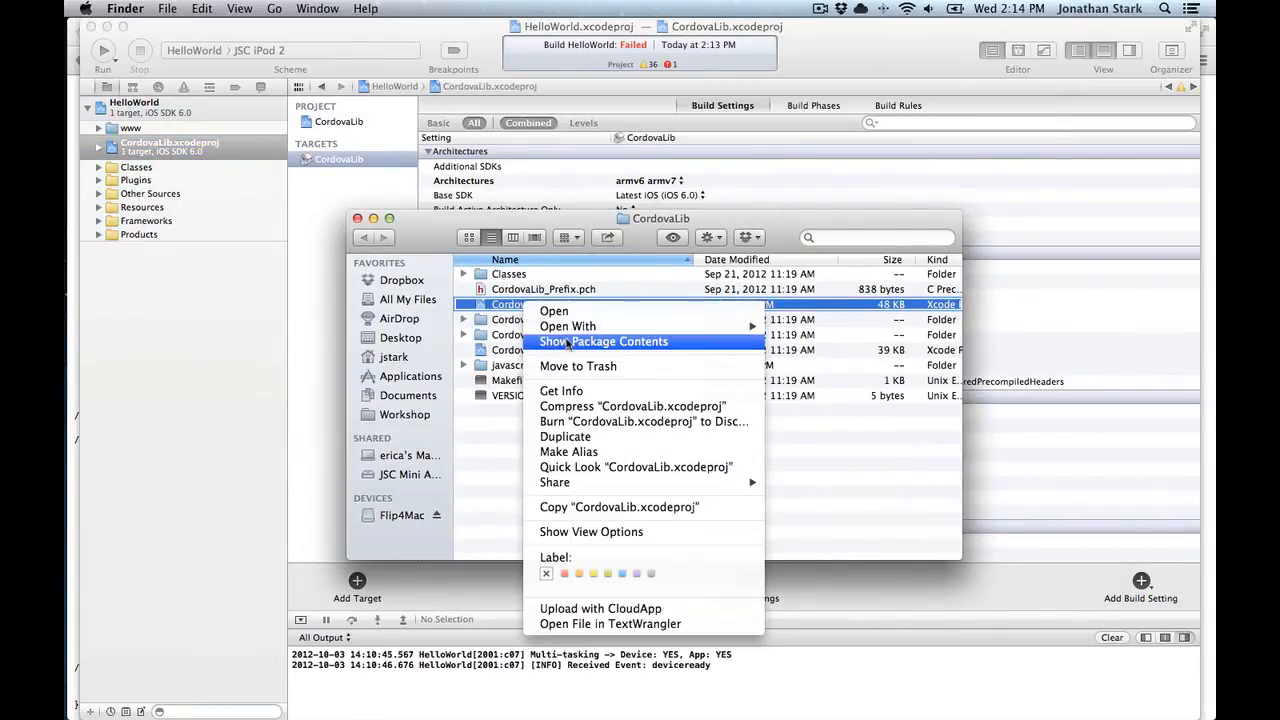
{"action": "left_click", "coordinate": [604, 341]}
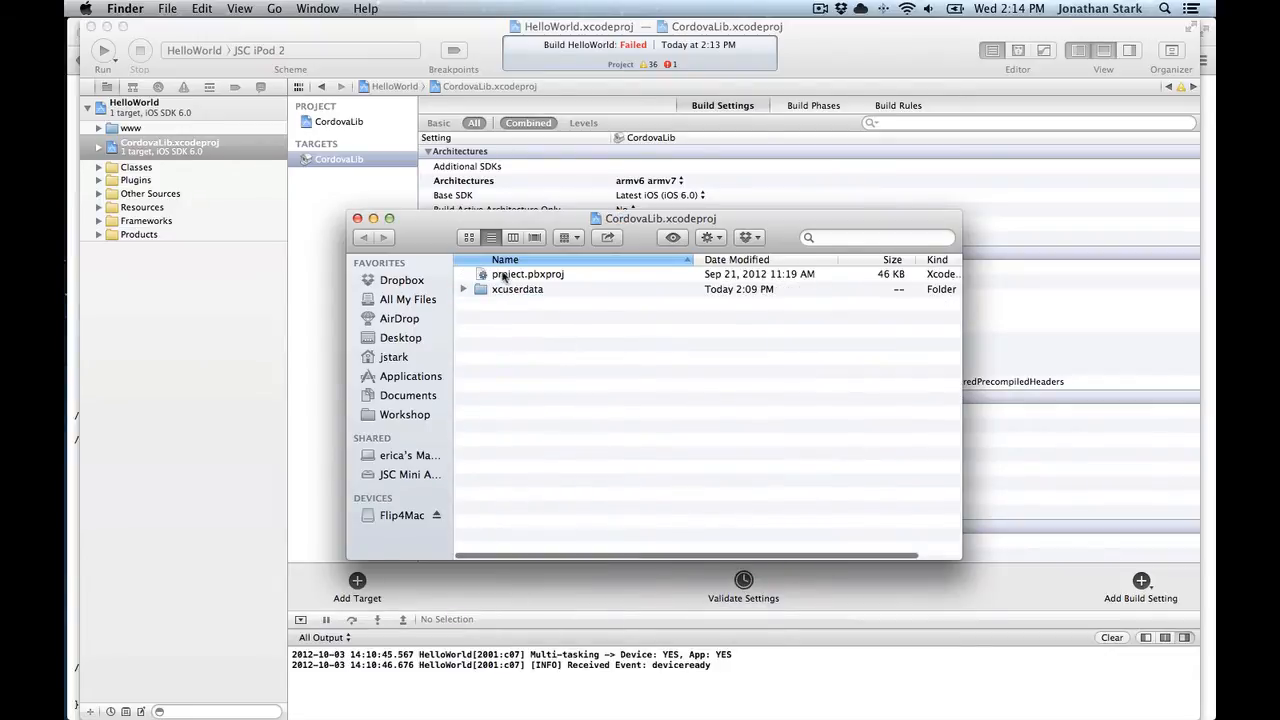
{"action": "left_click", "coordinate": [527, 274]}
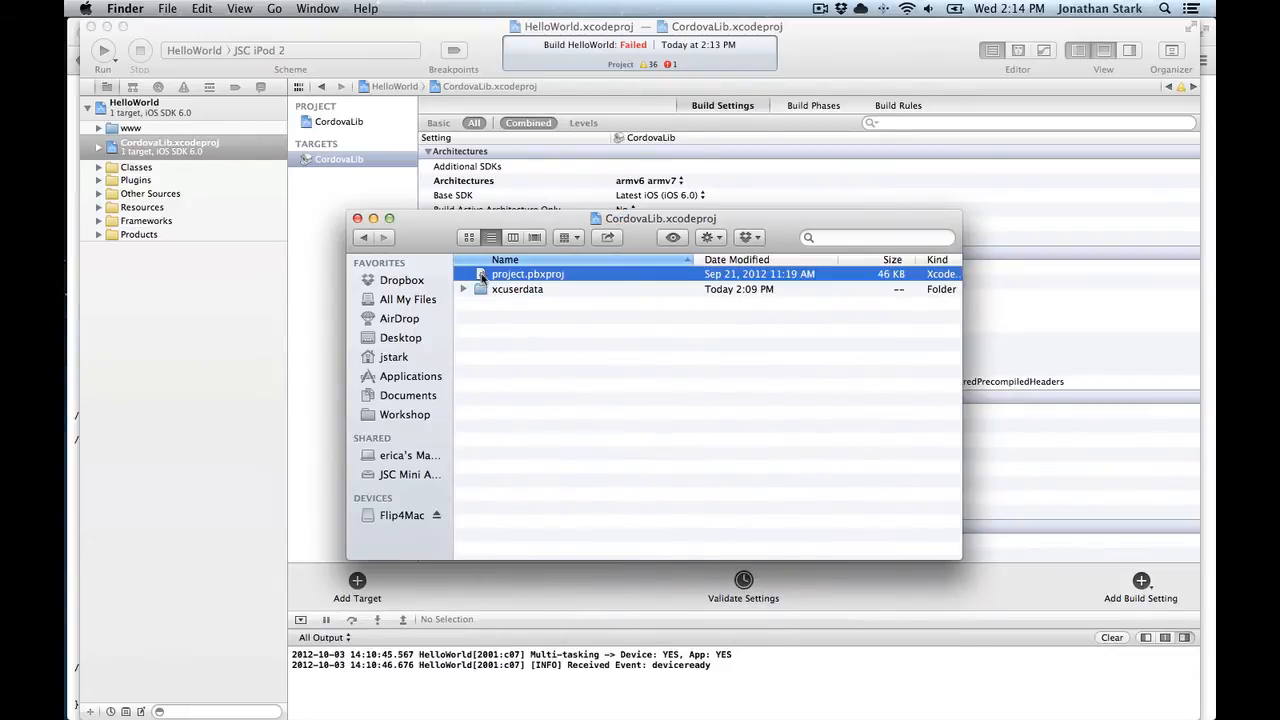
{"action": "right_click", "coordinate": [528, 273]}
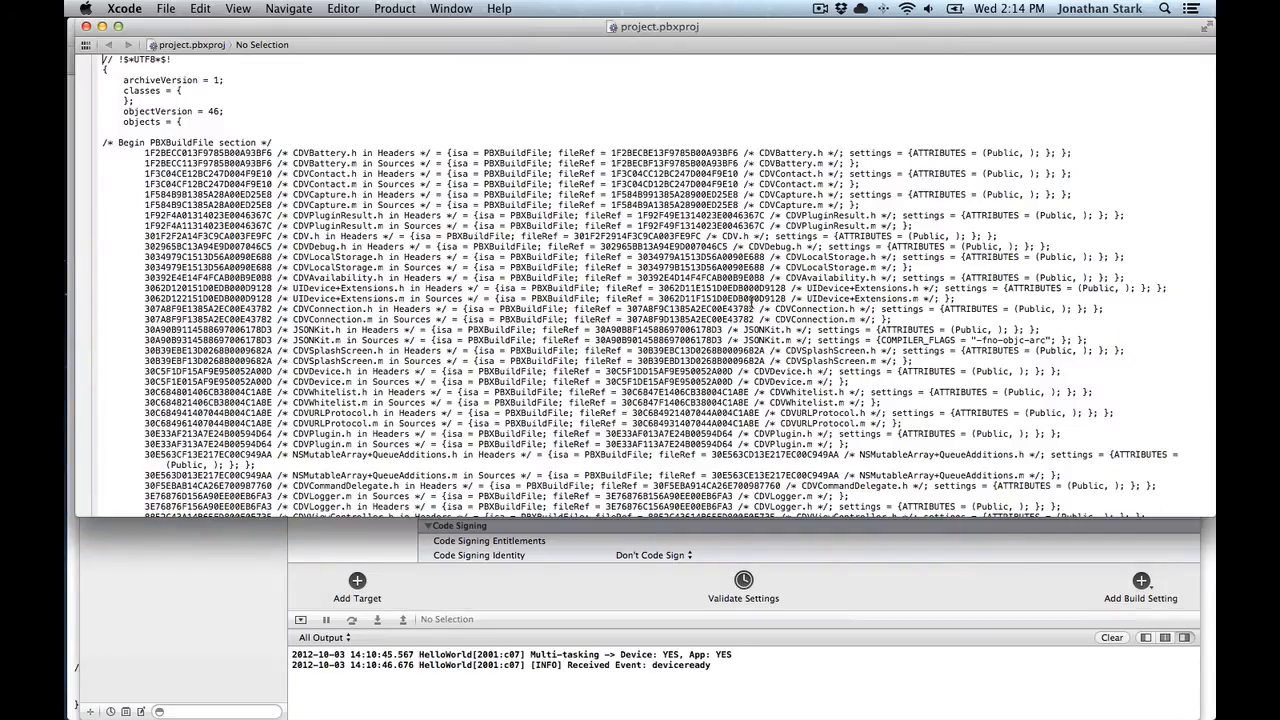
Step: Search the local project.pbxproj for 'arm' to find the armv6/armv7 ARCHS entries
{"action": "scroll", "scroll_direction": "down", "scroll_amount": 3}
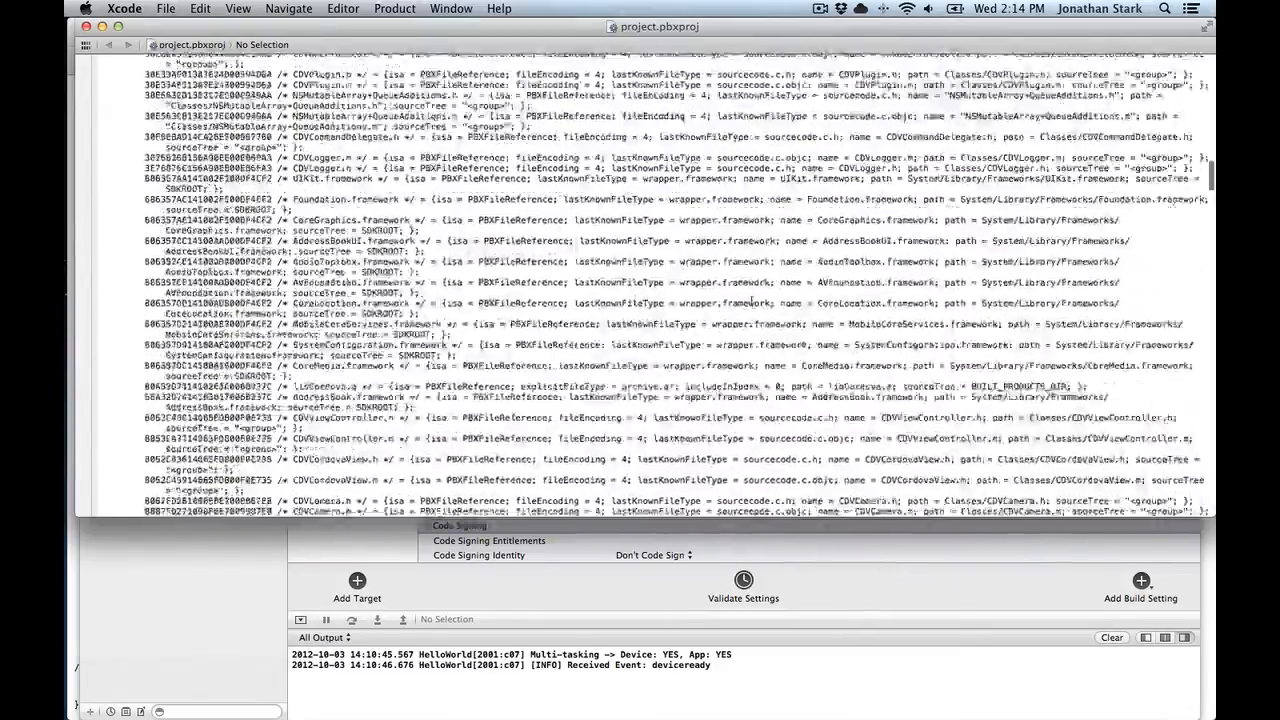
{"action": "scroll", "scroll_direction": "down", "scroll_amount": 3}
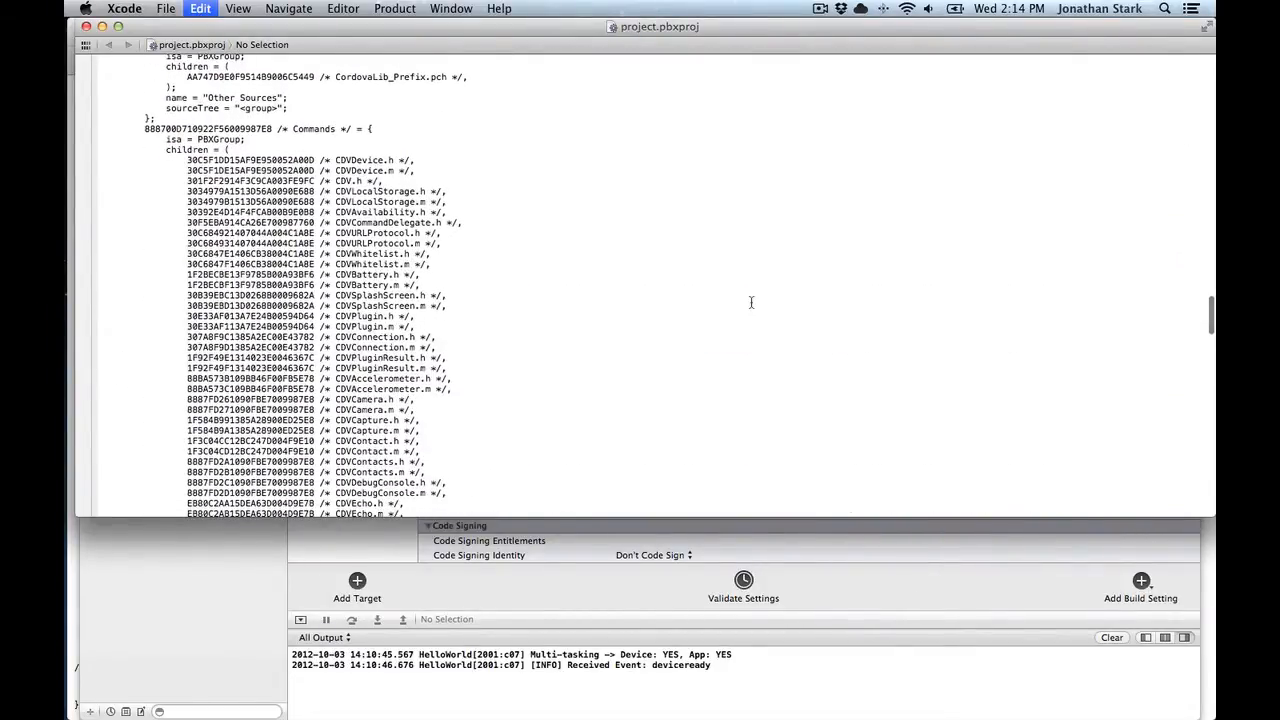
{"action": "type", "text": "arm"}
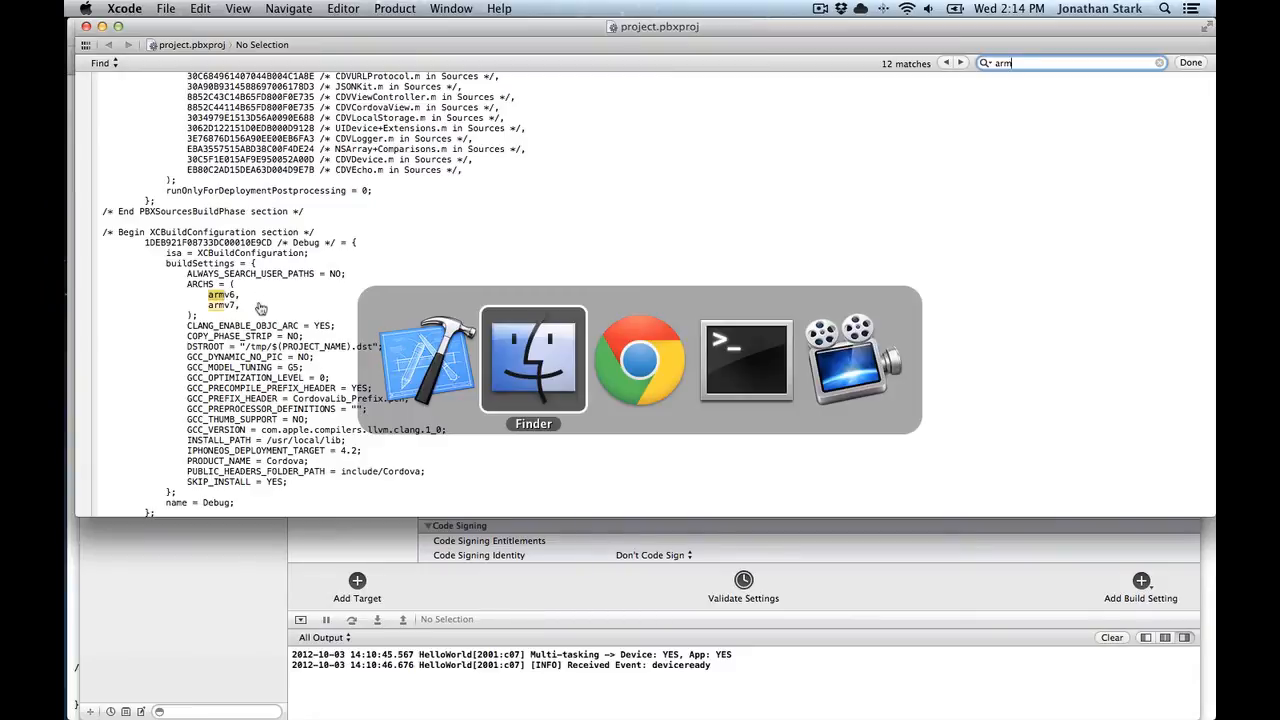
{"action": "left_click", "coordinate": [639, 360]}
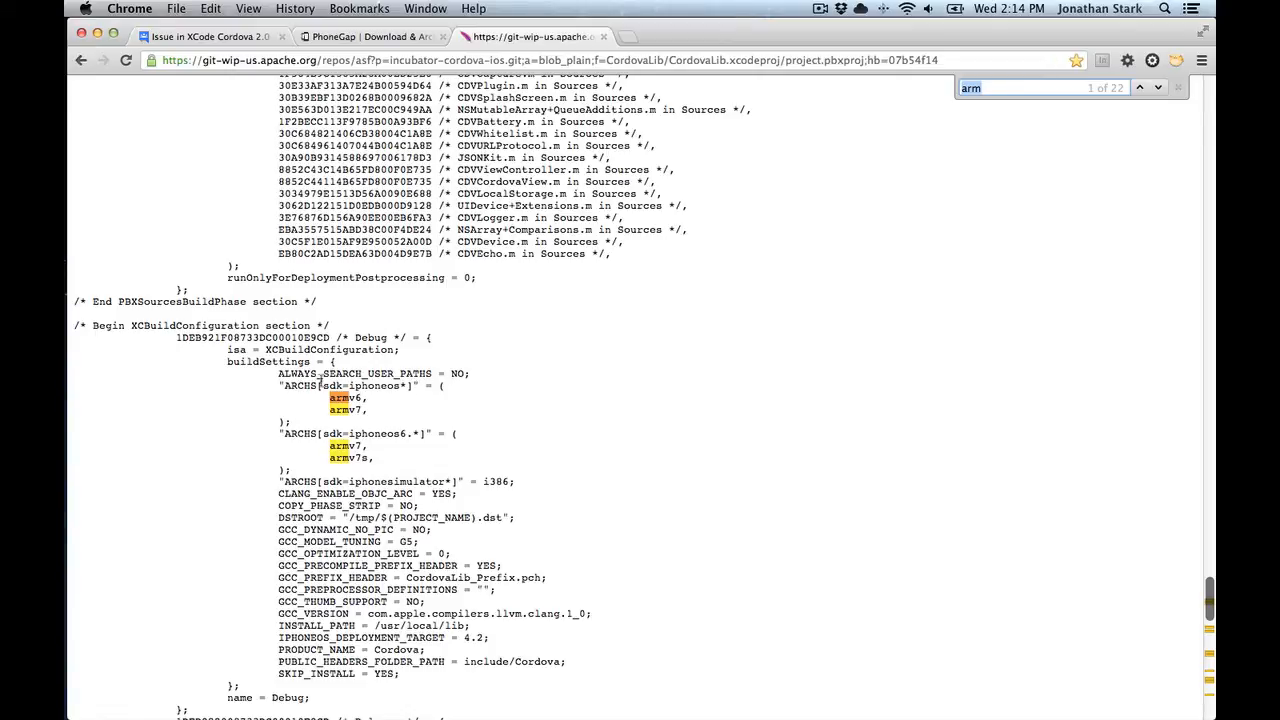
{"action": "mouse_move", "coordinate": [384, 390]}
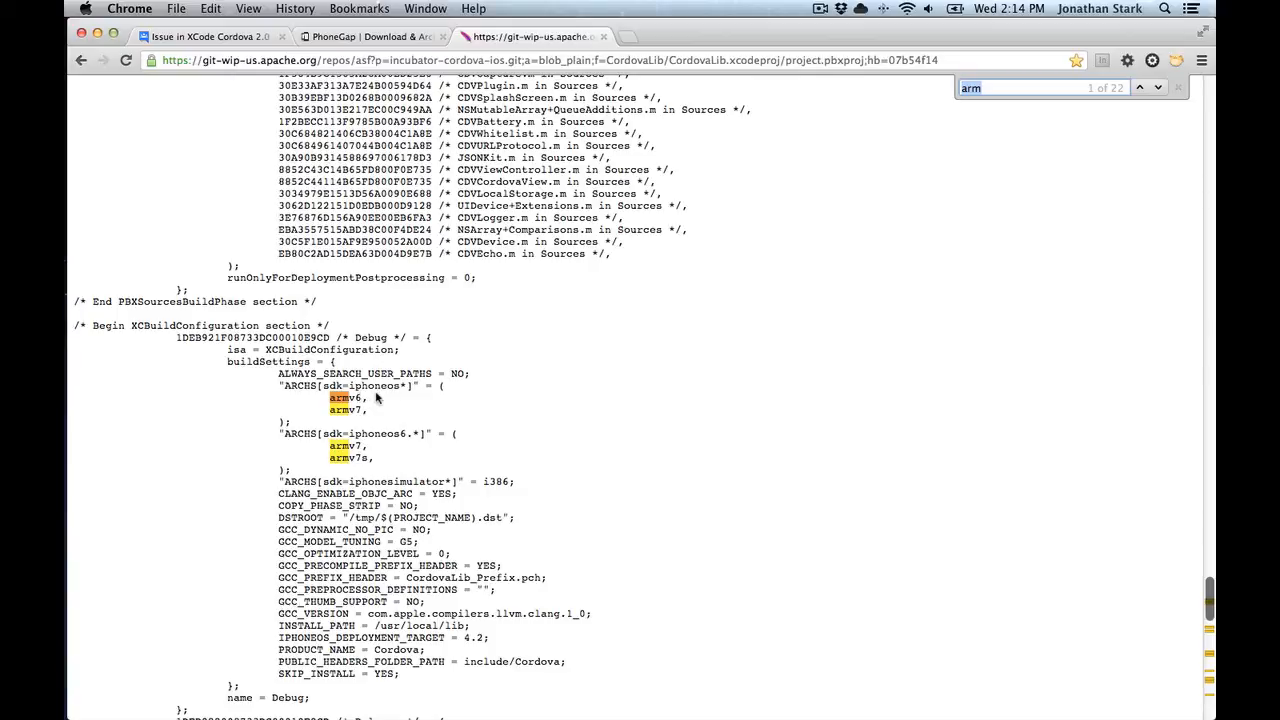
{"action": "mouse_move", "coordinate": [392, 409]}
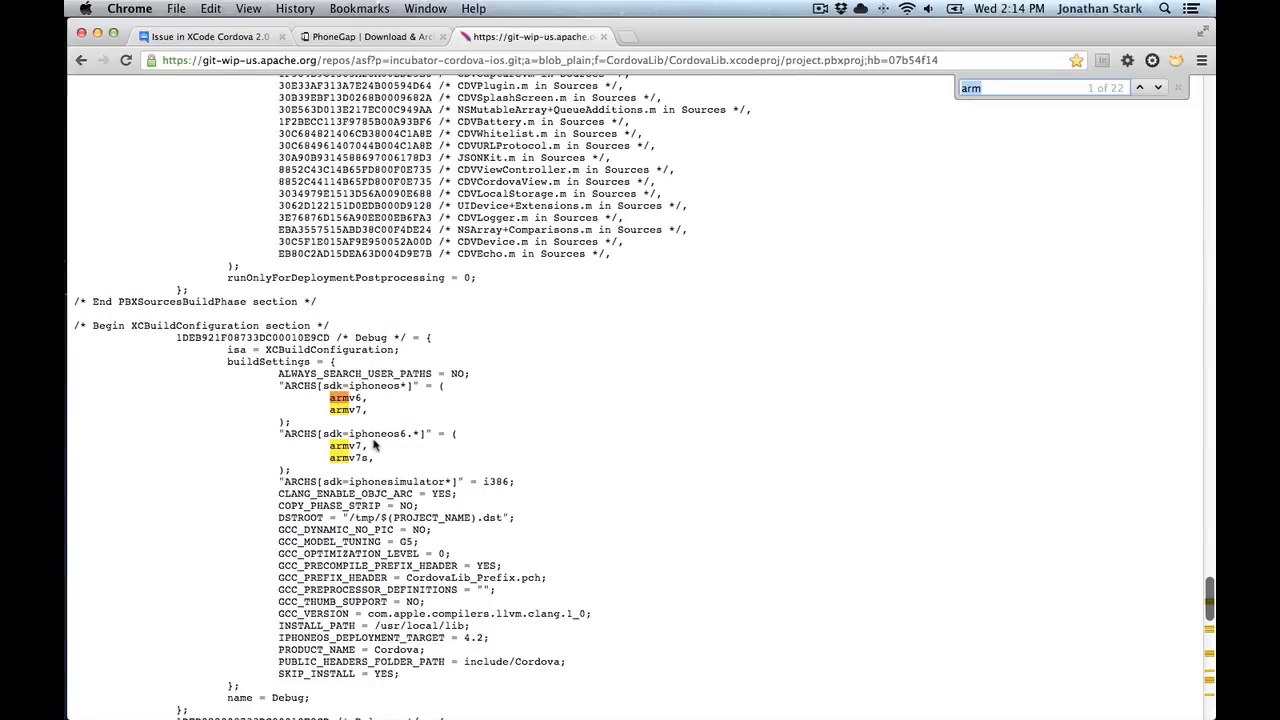
{"action": "mouse_move", "coordinate": [378, 448]}
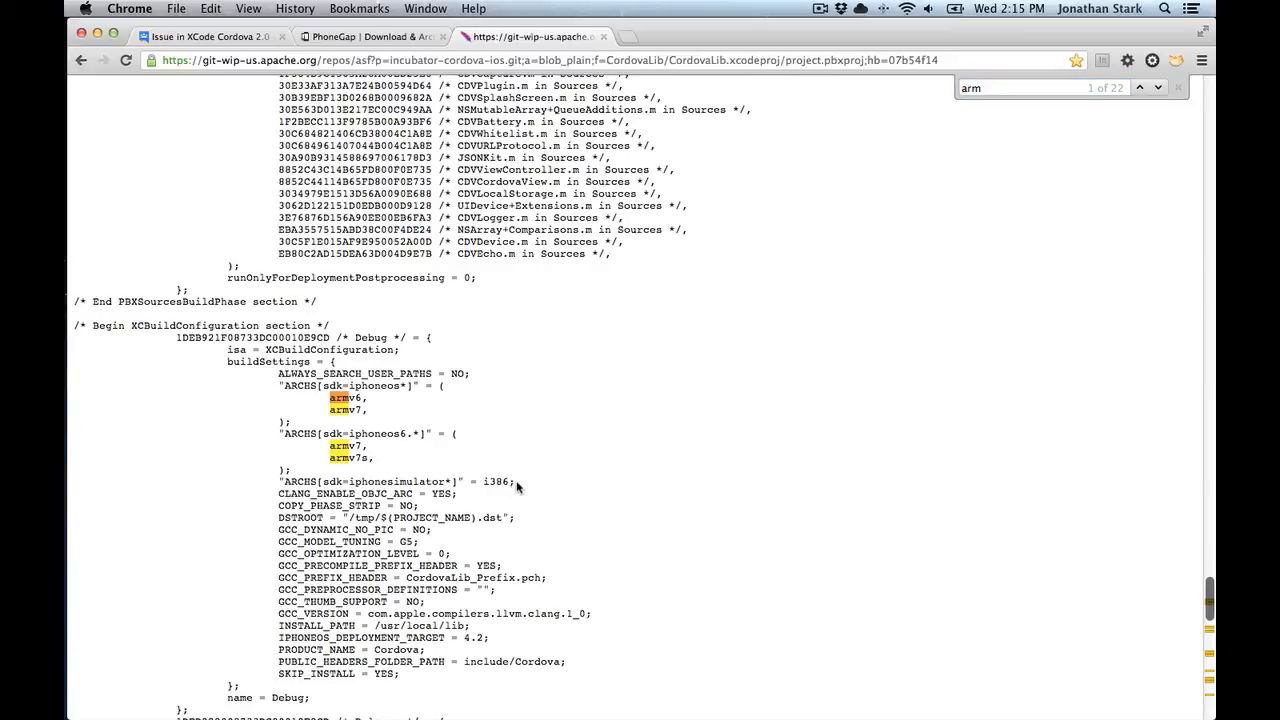
Step: Scroll through the Debug and Release ARCHS blocks of the updated project.pbxproj in Chrome
{"action": "scroll", "scroll_direction": "down", "scroll_amount": 3}
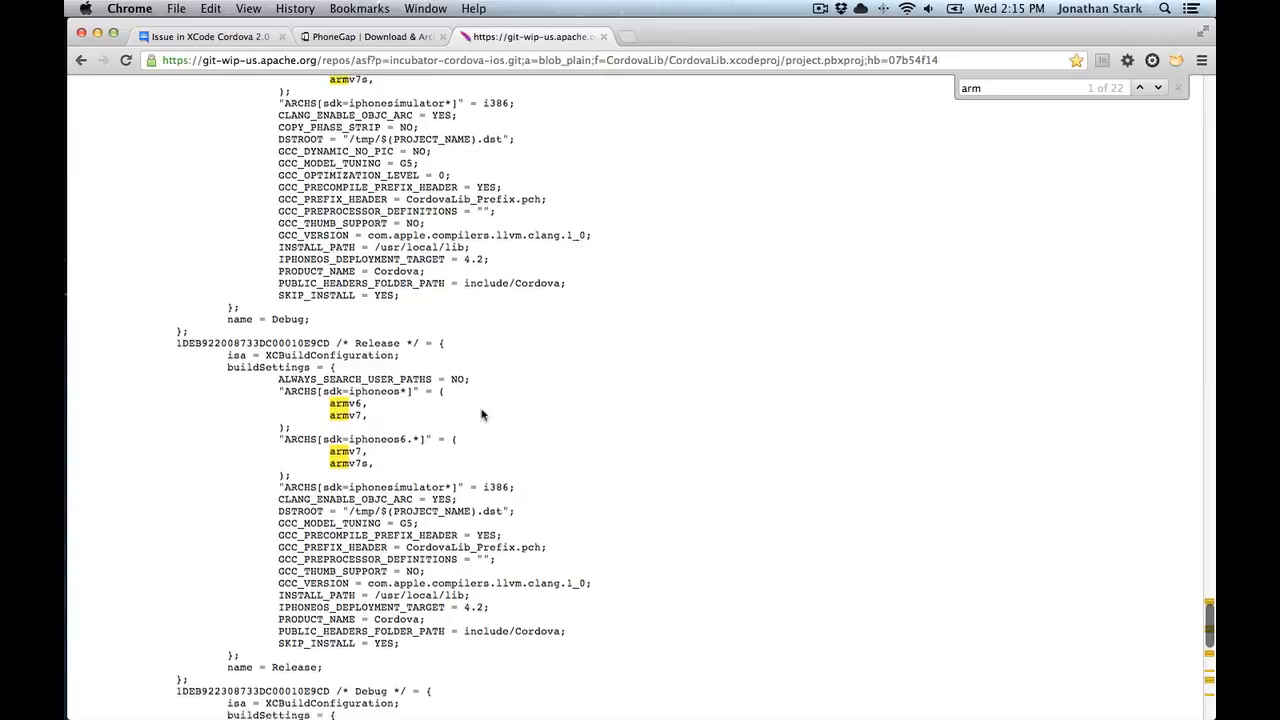
{"action": "scroll", "scroll_direction": "down", "scroll_amount": 3}
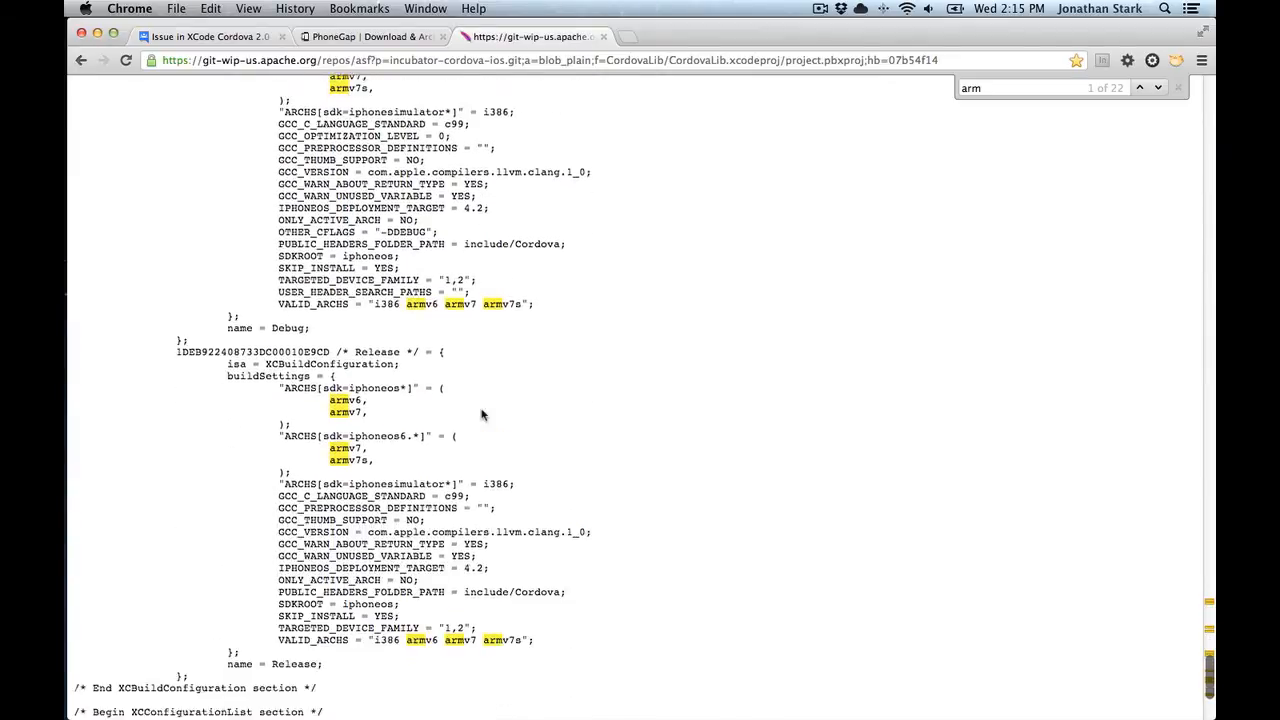
{"action": "scroll", "scroll_direction": "down", "scroll_amount": 3}
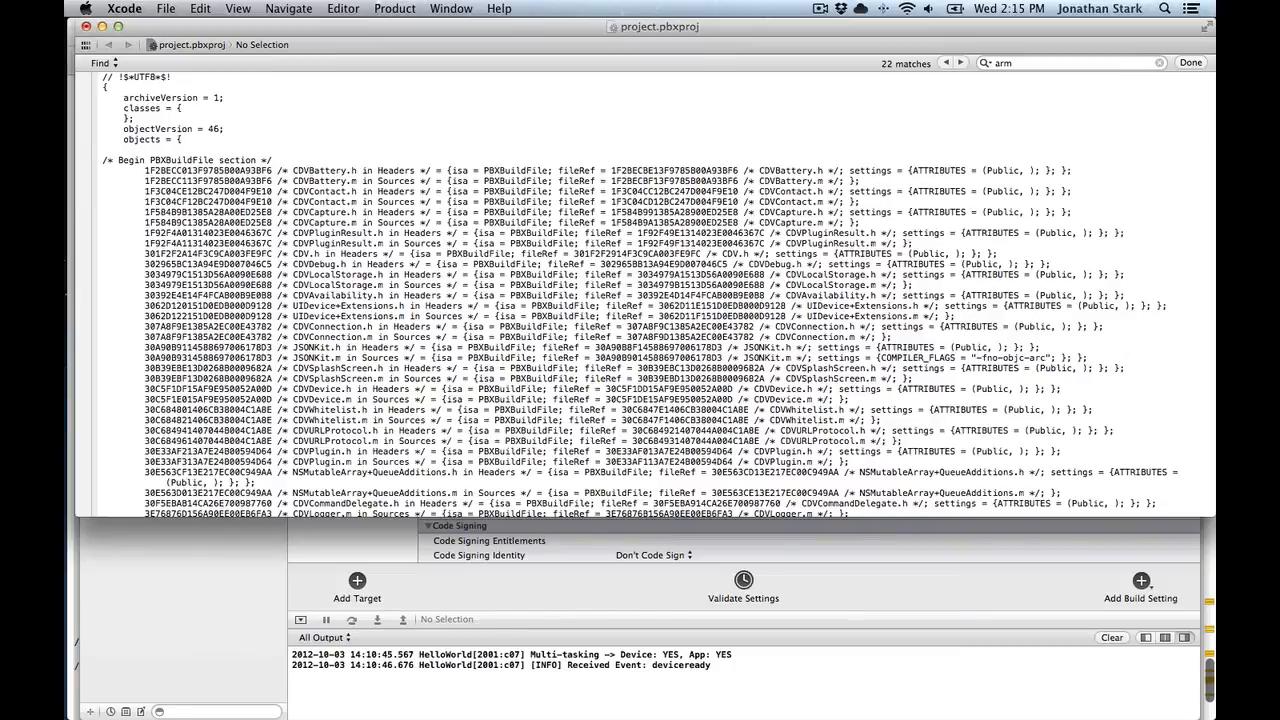
Step: Close the project.pbxproj editor and run Product > Clean on HelloWorld
{"action": "scroll", "scroll_direction": "down", "scroll_amount": 3}
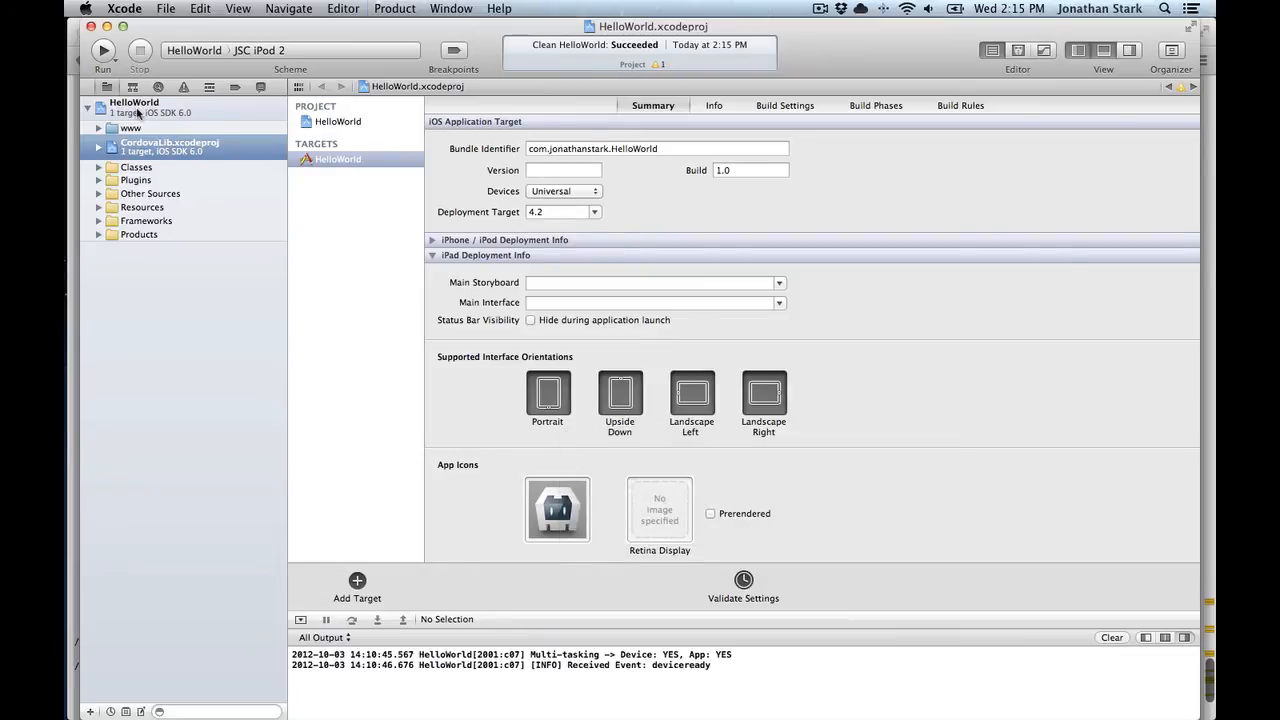
Step: Build HelloWorld for the JSC iPod 2, finishing with 4 warnings
{"action": "left_click", "coordinate": [103, 50]}
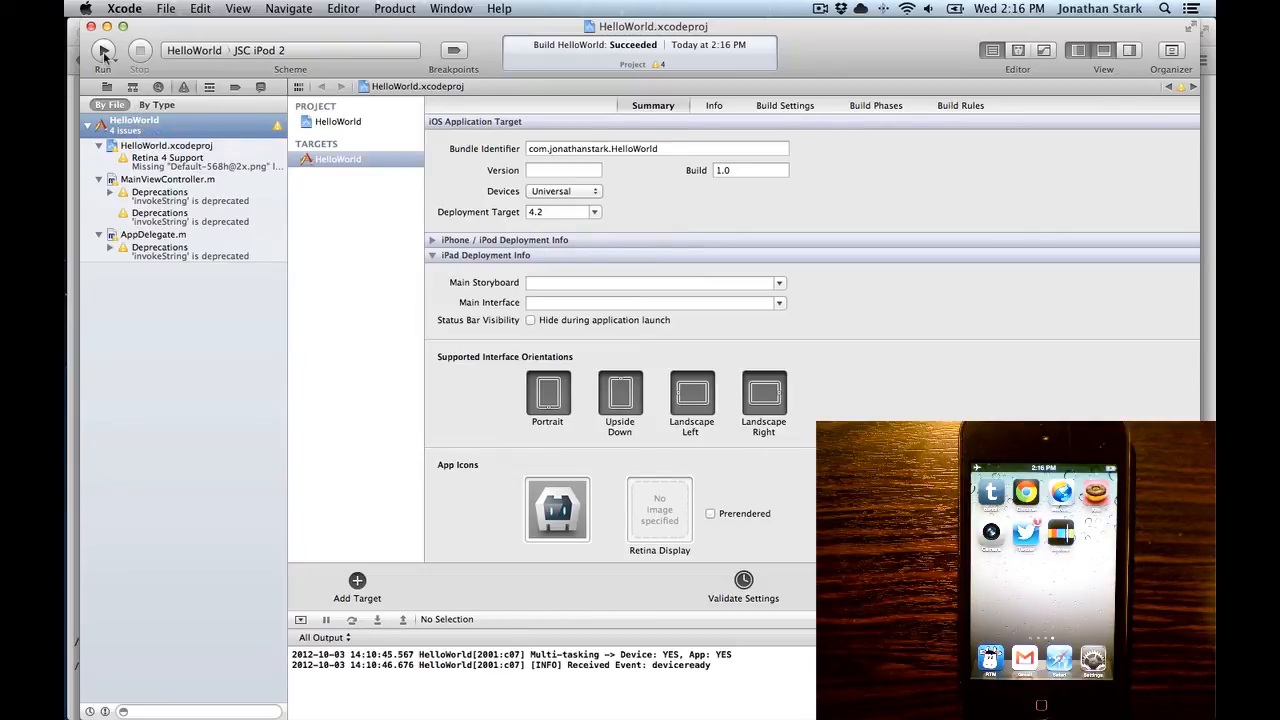
Step: Run HelloWorld on the JSC iPod 2 until deviceready logs, then collapse the warnings list
{"action": "left_click", "coordinate": [103, 50]}
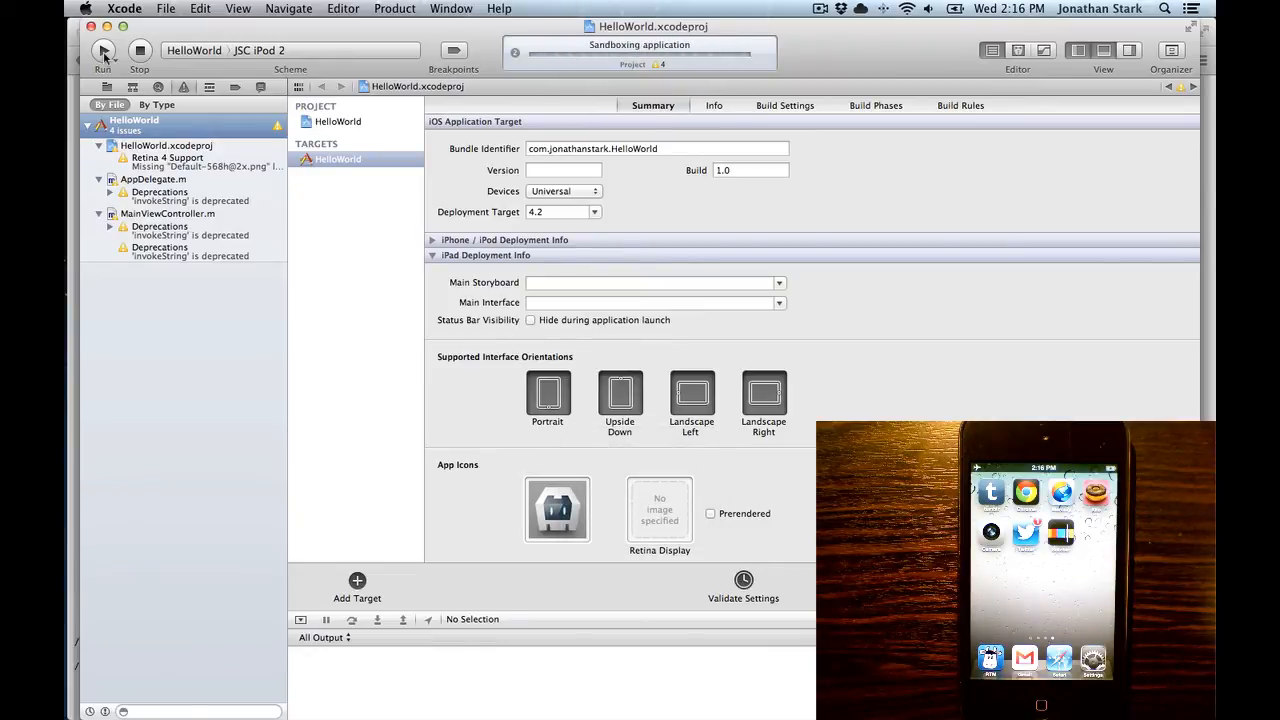
{"action": "left_click", "coordinate": [103, 52]}
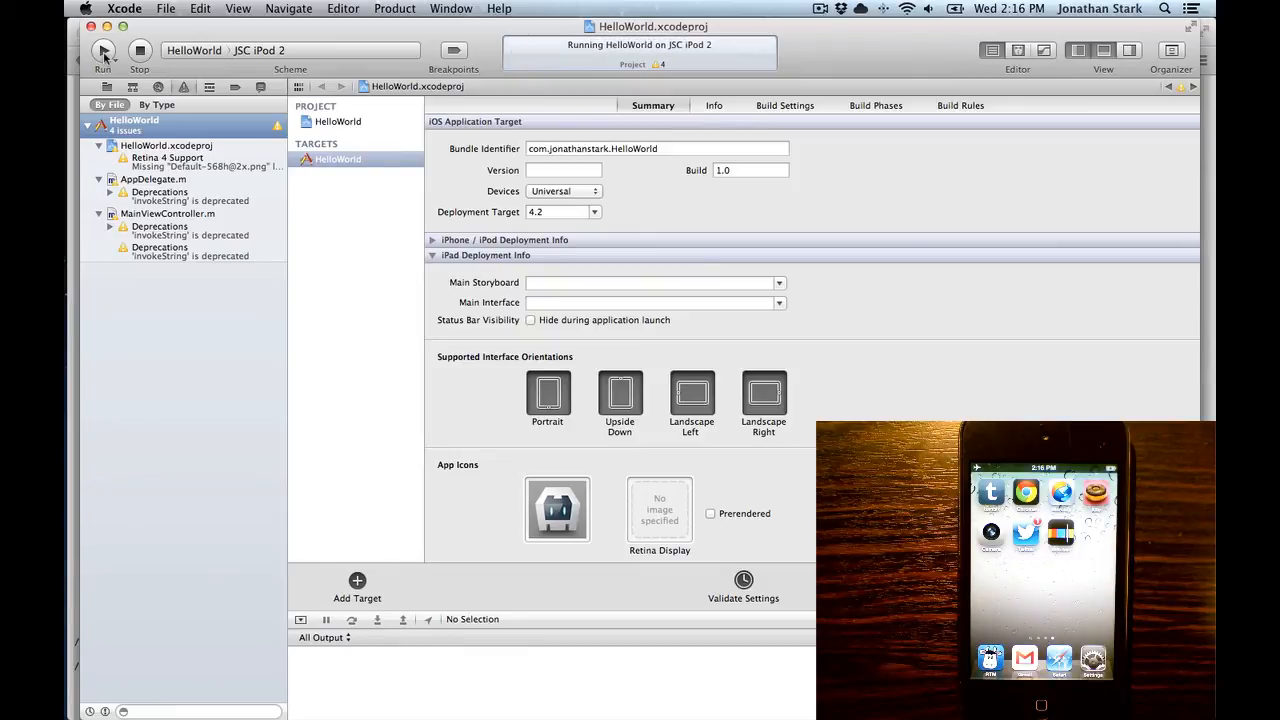
{"action": "left_click", "coordinate": [102, 50]}
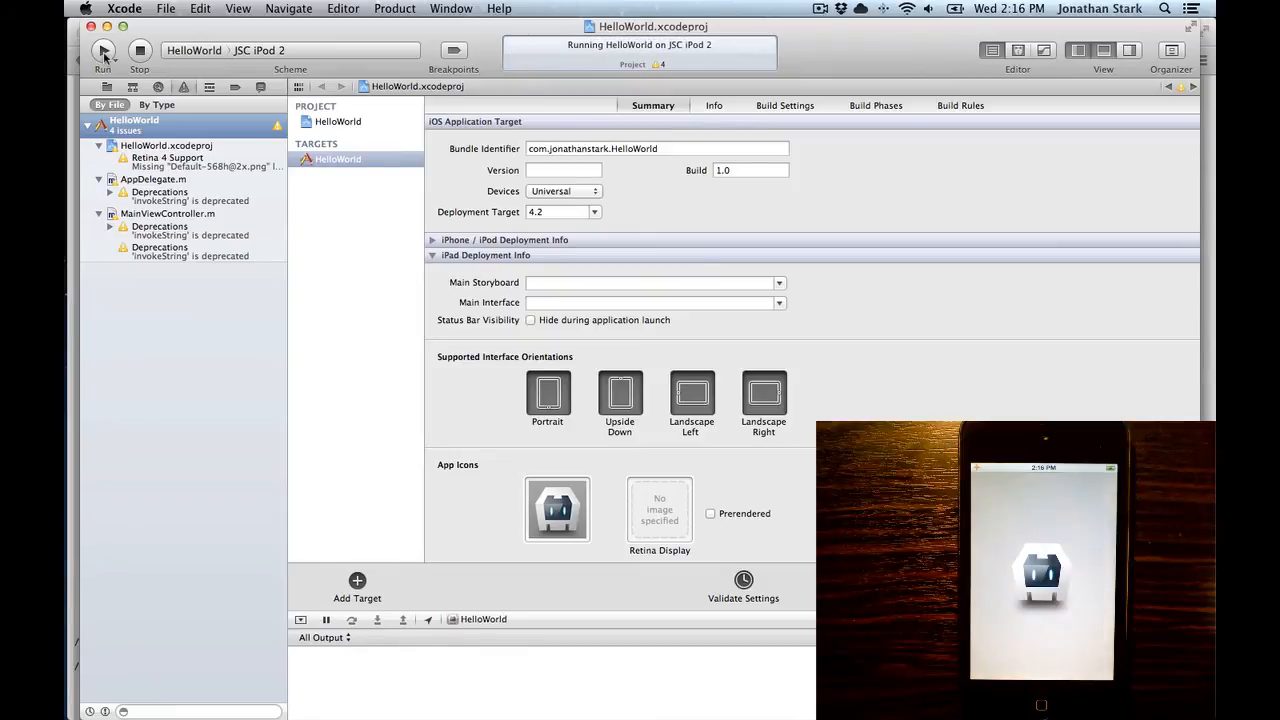
{"action": "mouse_move", "coordinate": [102, 51]}
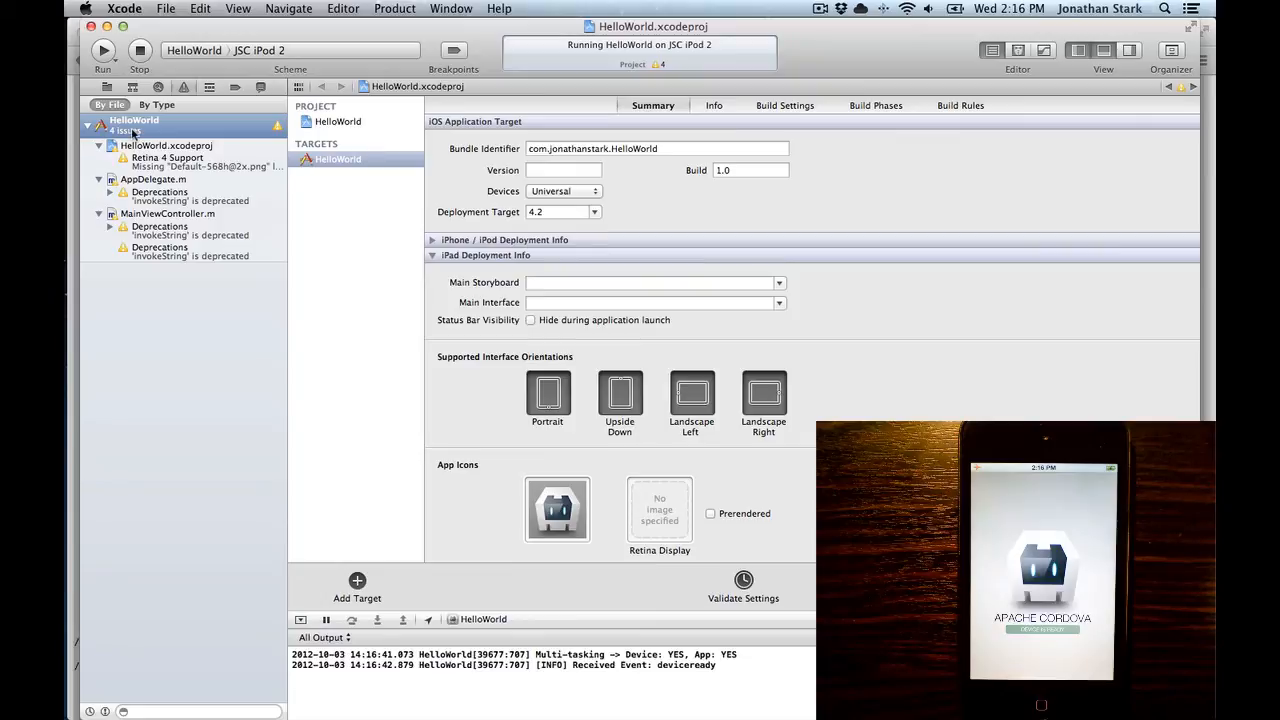
{"action": "left_click", "coordinate": [337, 159]}
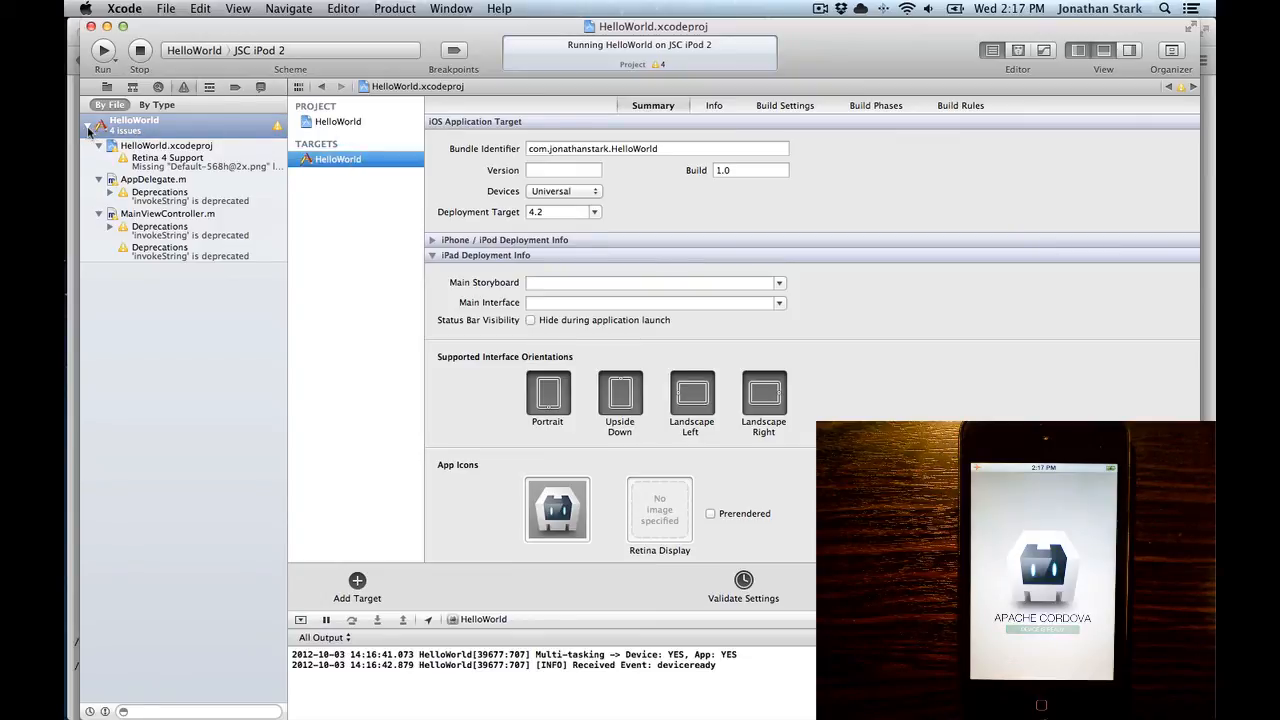
{"action": "left_click", "coordinate": [87, 131]}
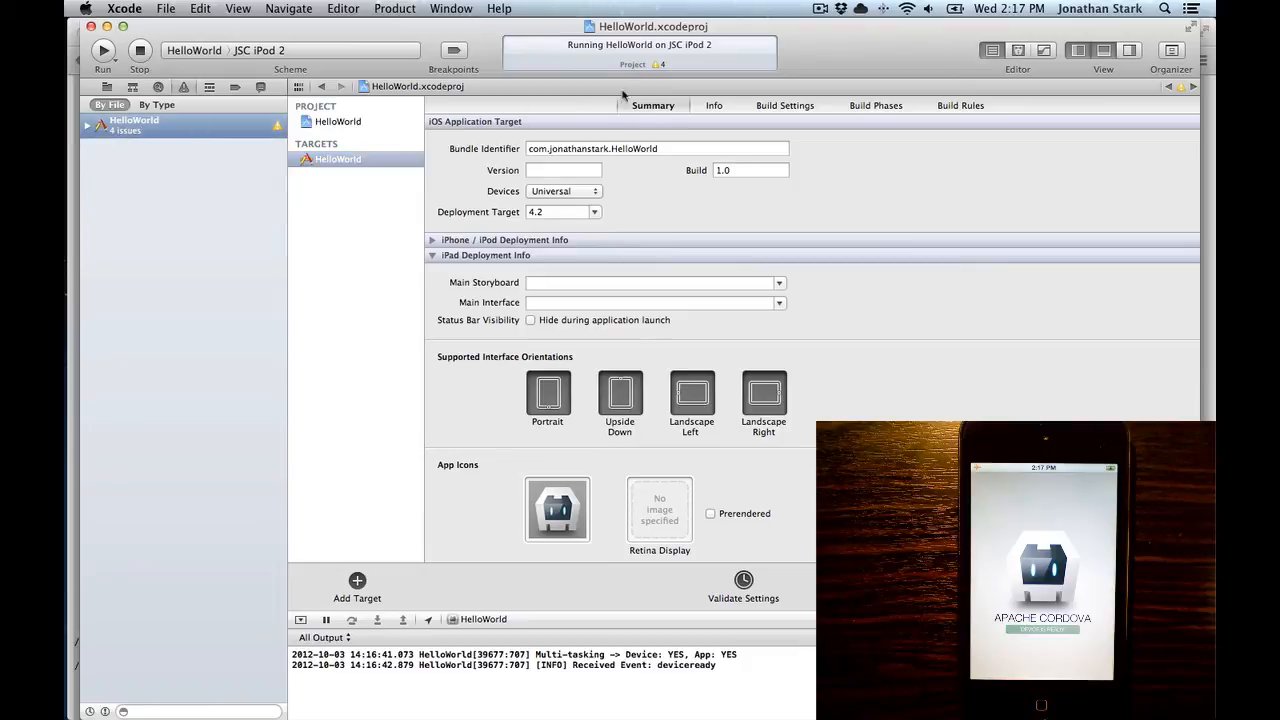
{"action": "left_click", "coordinate": [785, 105]}
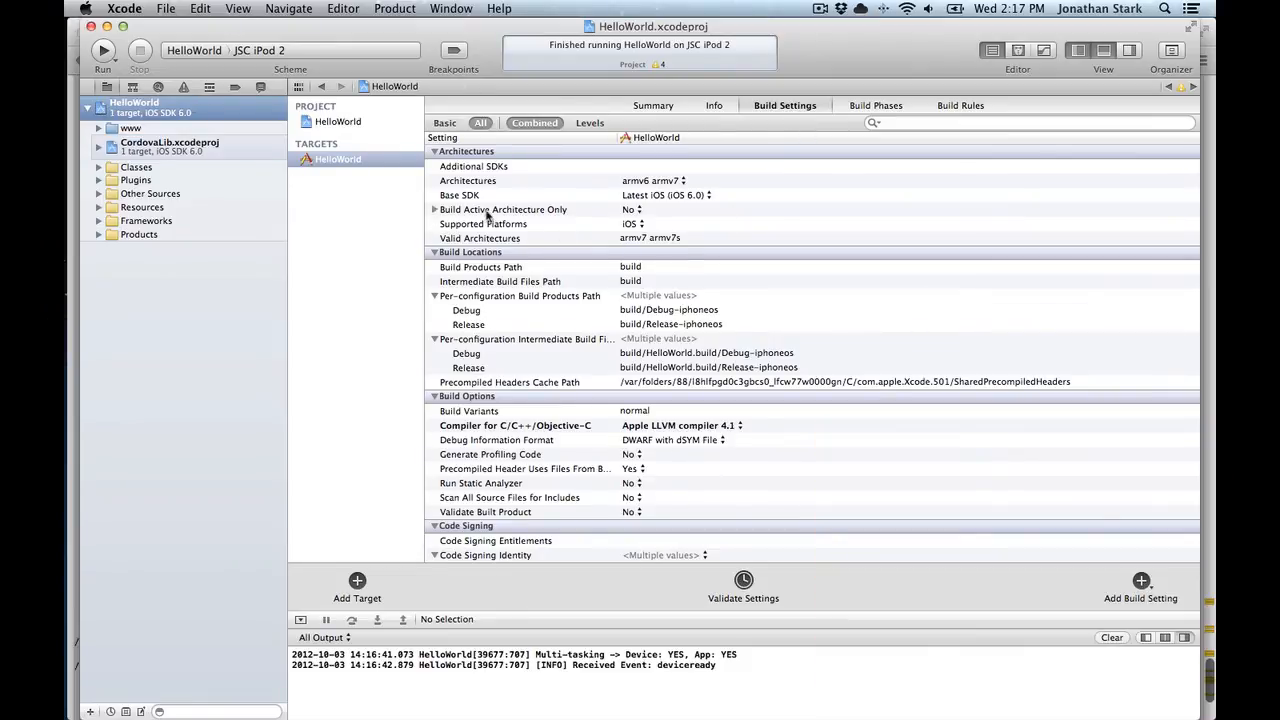
{"action": "mouse_move", "coordinate": [637, 211]}
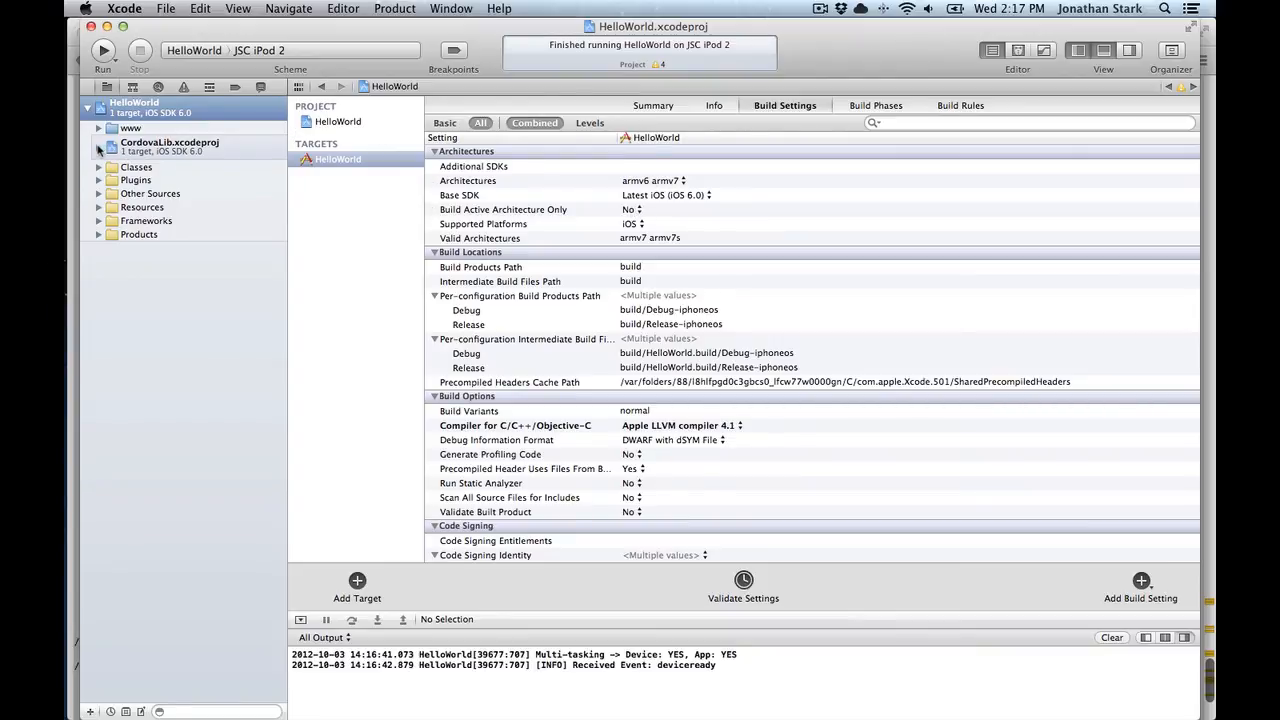
Step: Select CordovaLib.xcodeproj to view its simulator, iOS and iOS 6 architecture settings
{"action": "left_click", "coordinate": [170, 147]}
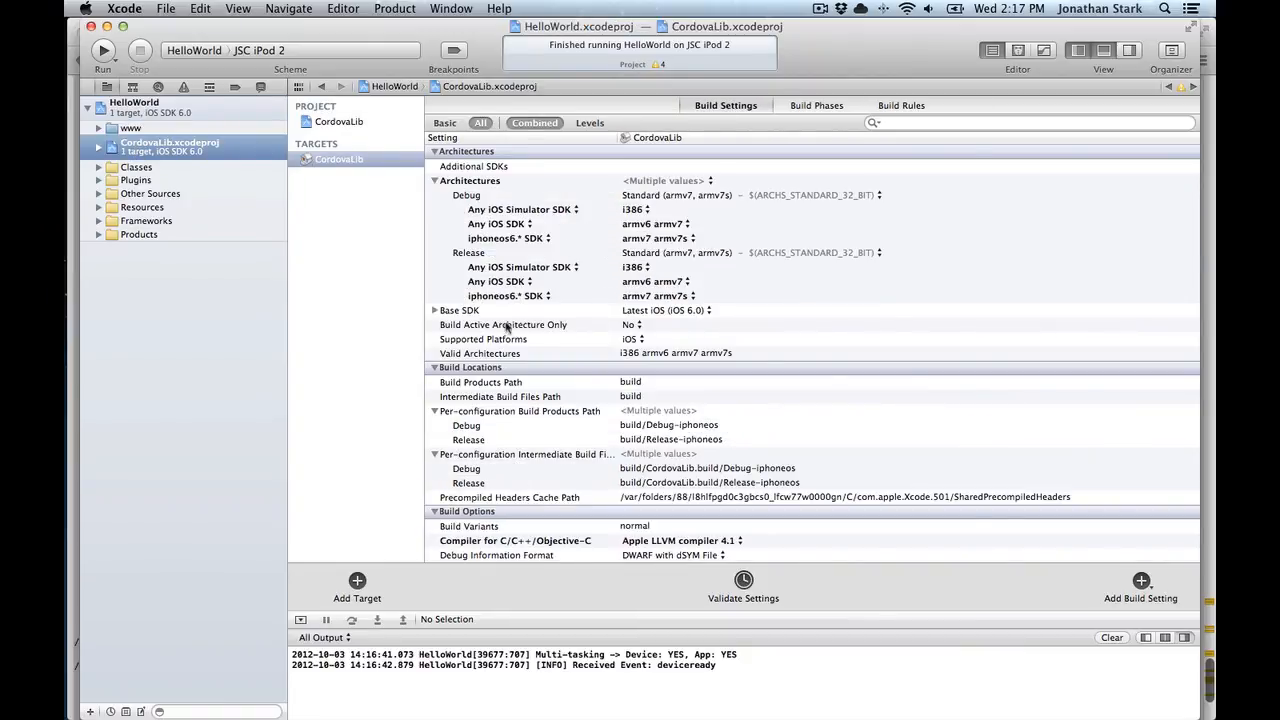
{"action": "mouse_move", "coordinate": [307, 333]}
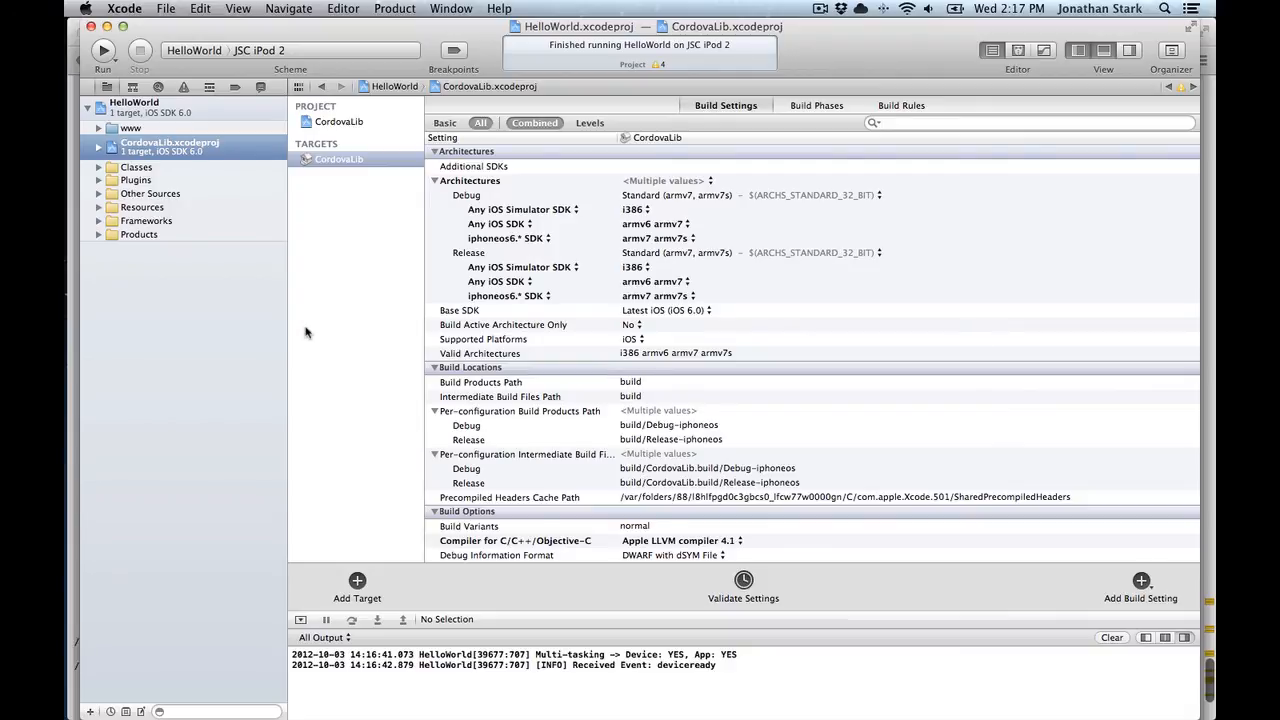
{"action": "mouse_move", "coordinate": [183, 333]}
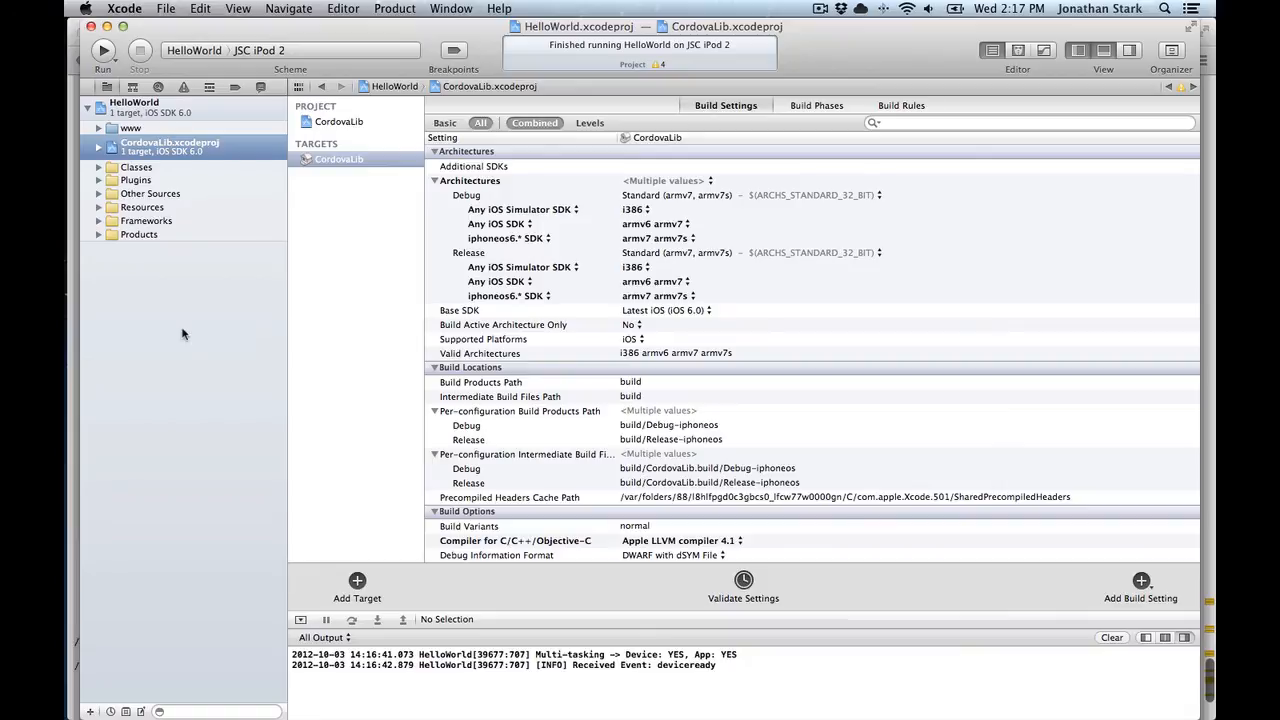
{"action": "mouse_move", "coordinate": [187, 150]}
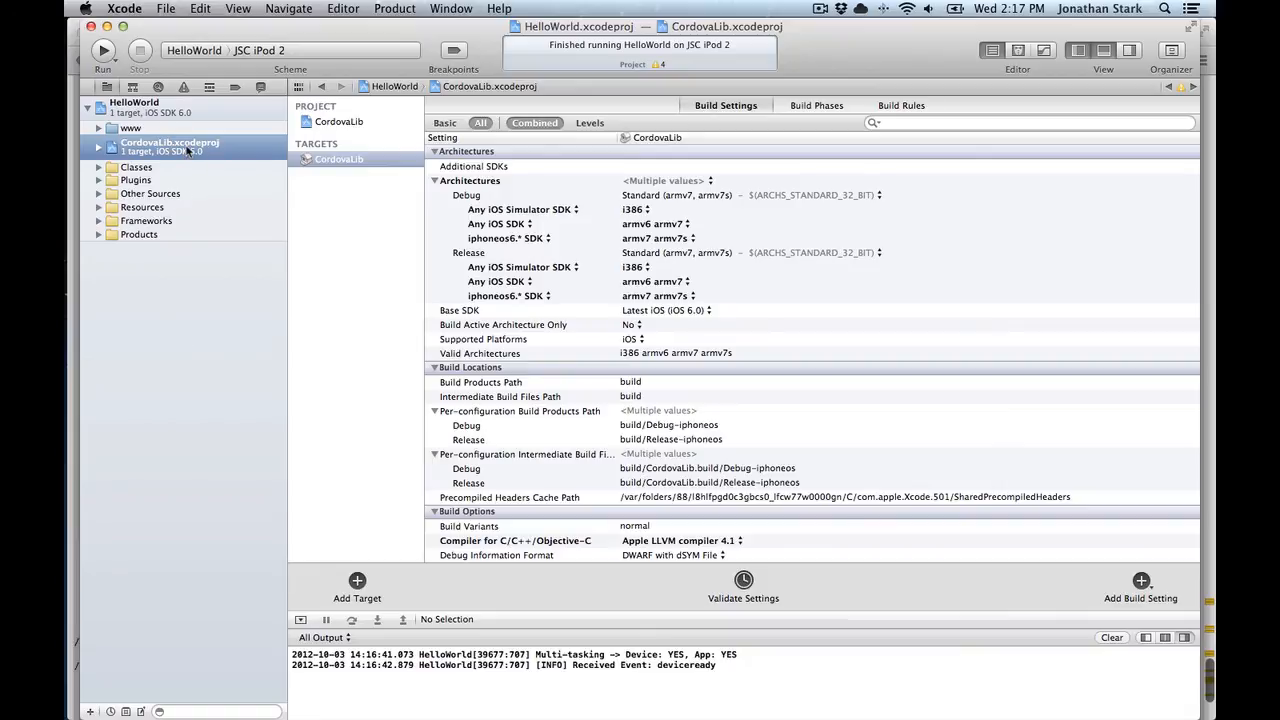
{"action": "mouse_move", "coordinate": [188, 333]}
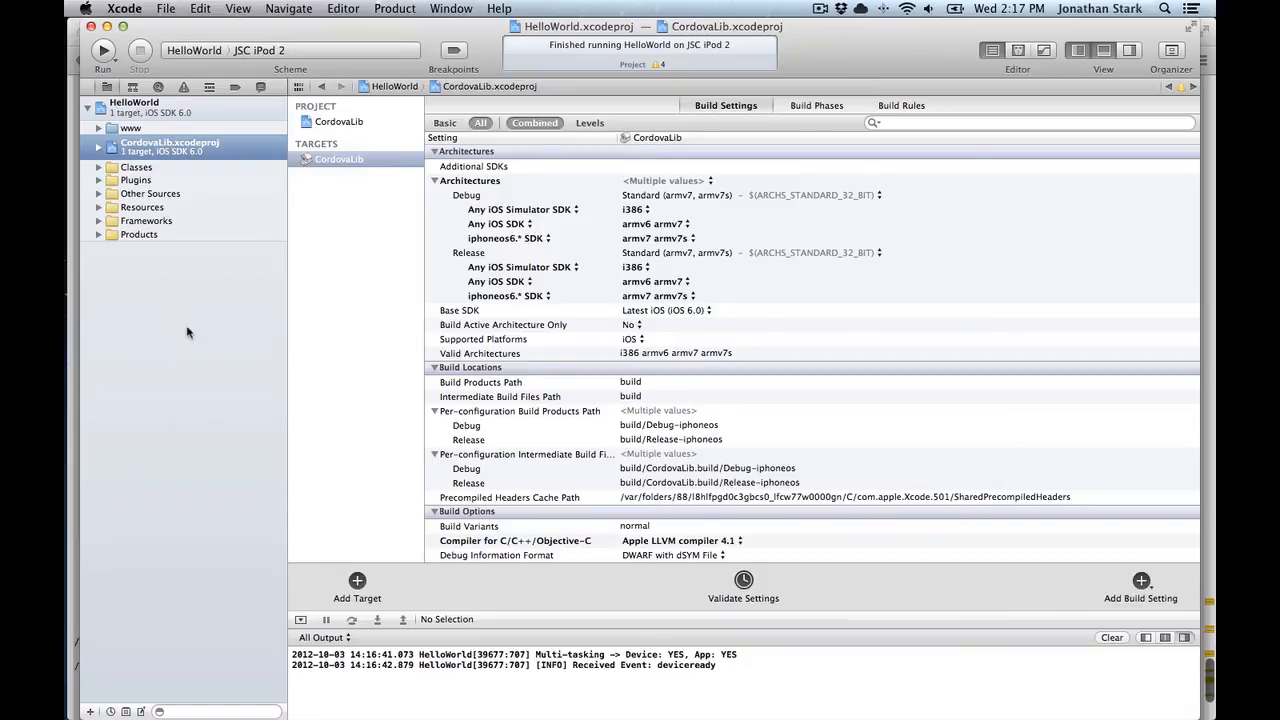